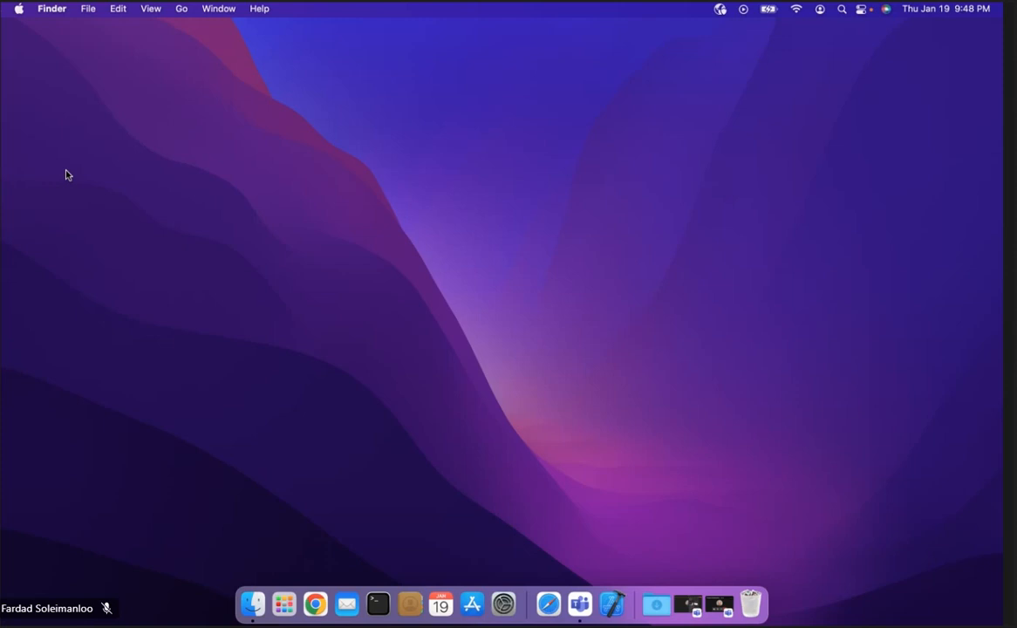
pyautogui.moveTo(377, 603)
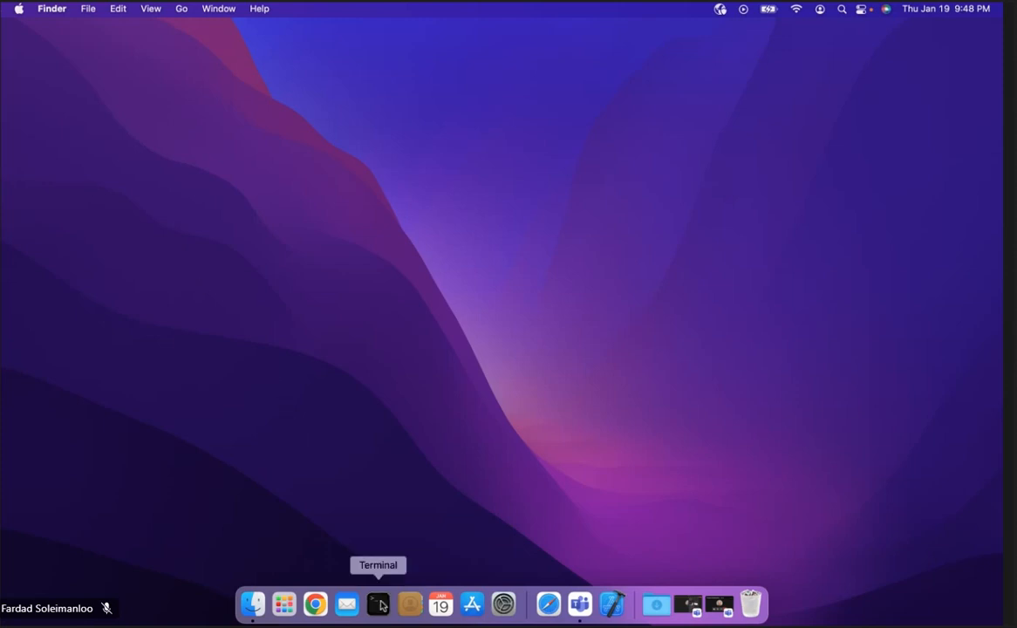
# - Launch a new Terminal window from the Dock and list the home folder contents
pyautogui.click(376, 603)
pyautogui.write('ls')
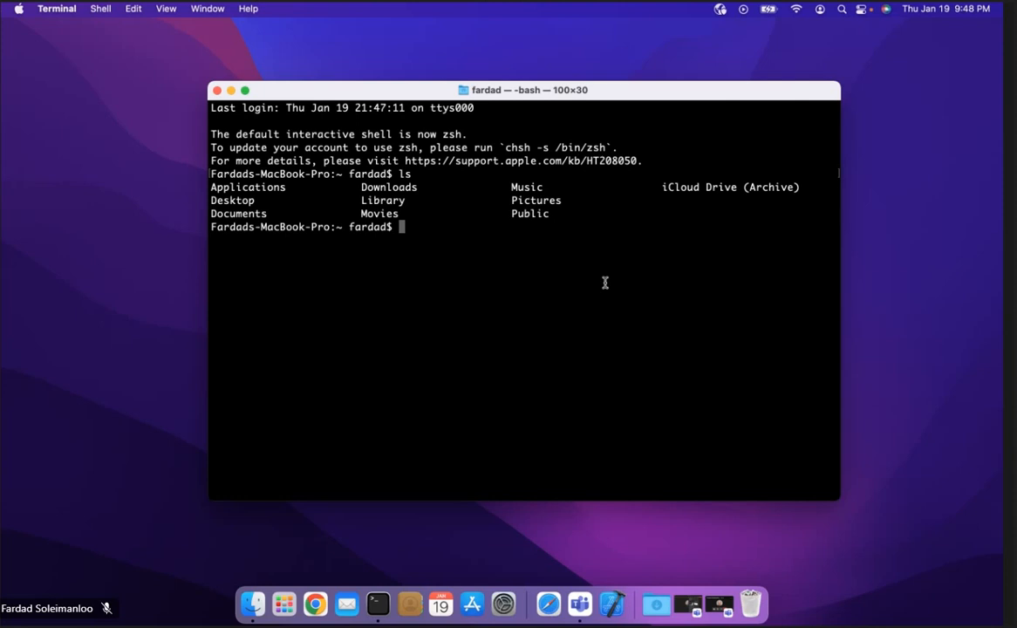
# - Move into the Documents folder and list its contents
pyautogui.click(91, 349)
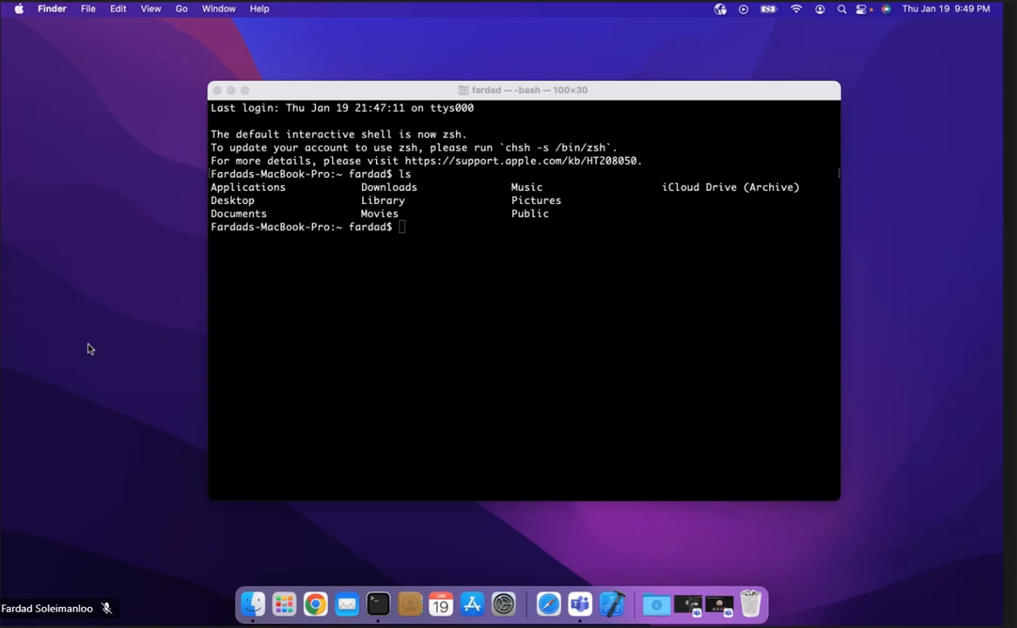
pyautogui.write('cd Documents/')
pyautogui.write('ls')
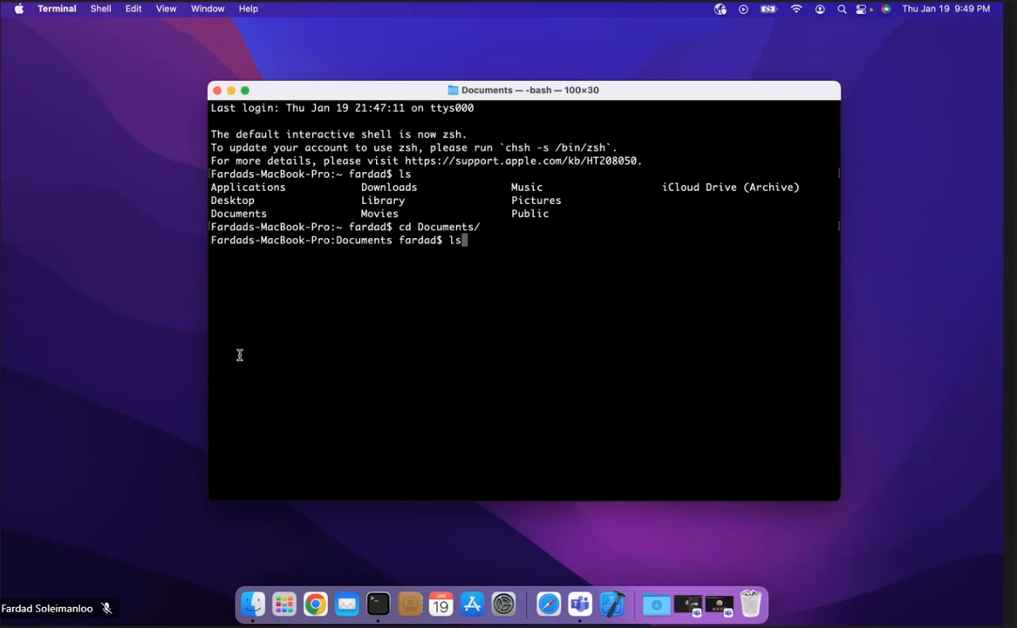
pyautogui.press('Return')
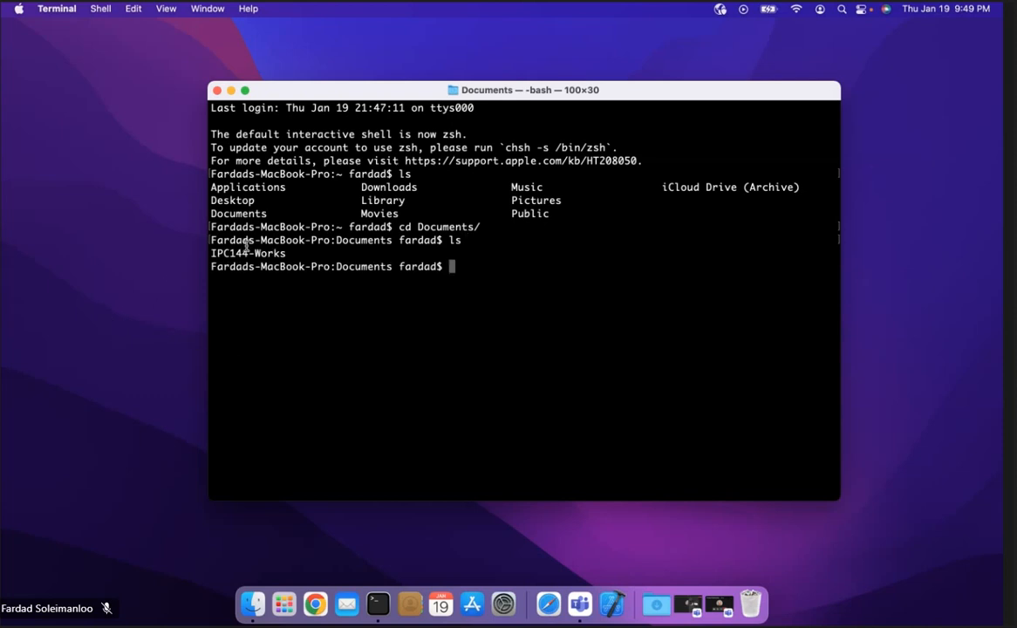
# - Enter IPC144-Works and list its files, including hidden ones with ls -al
pyautogui.write('c')
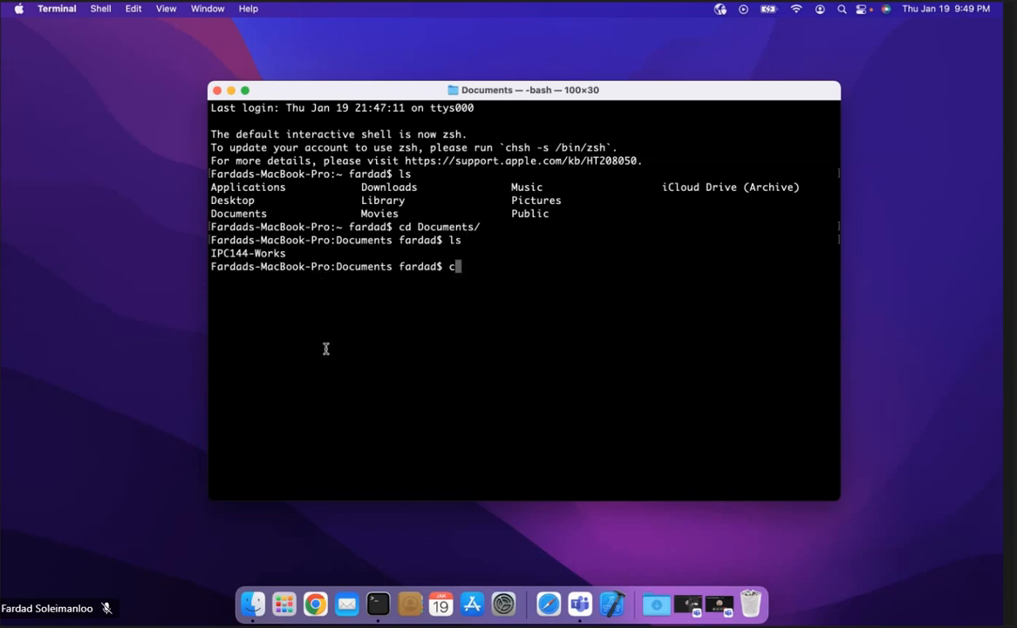
pyautogui.write('d IPC144-Works/')
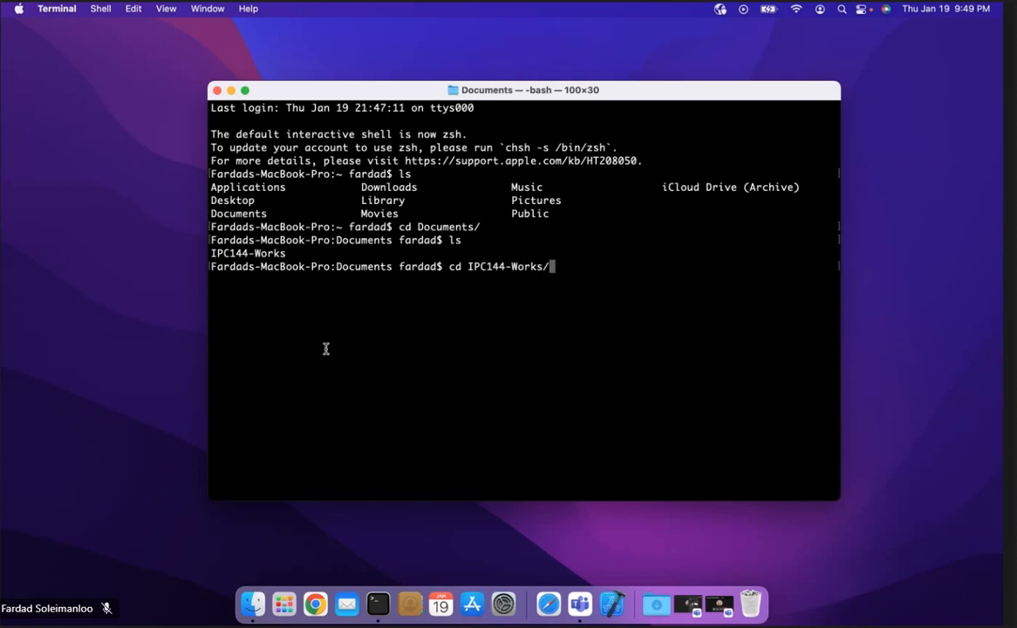
pyautogui.press('Return')
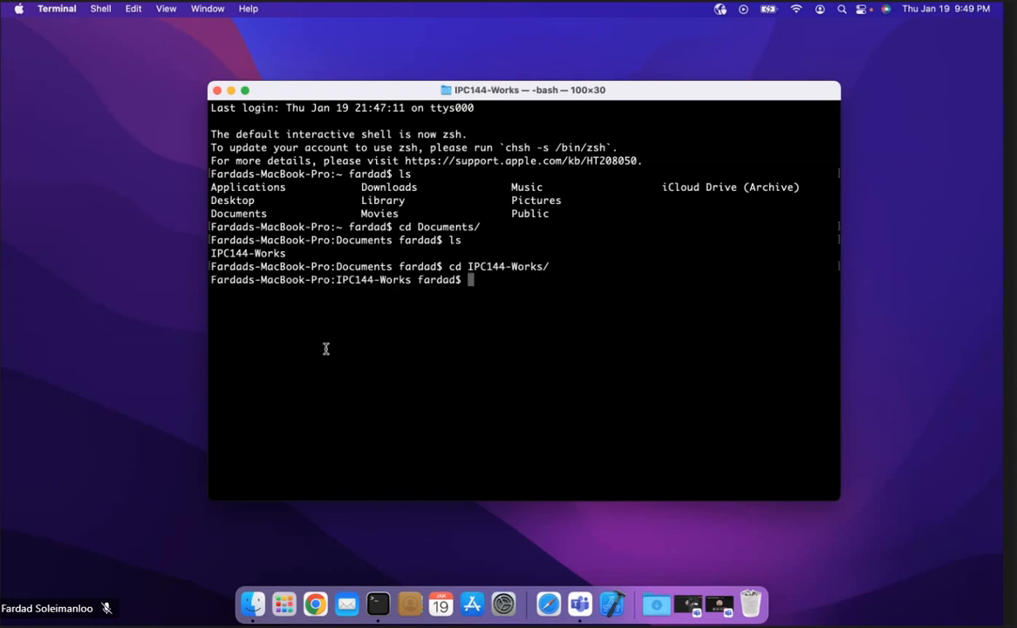
pyautogui.press('Return')
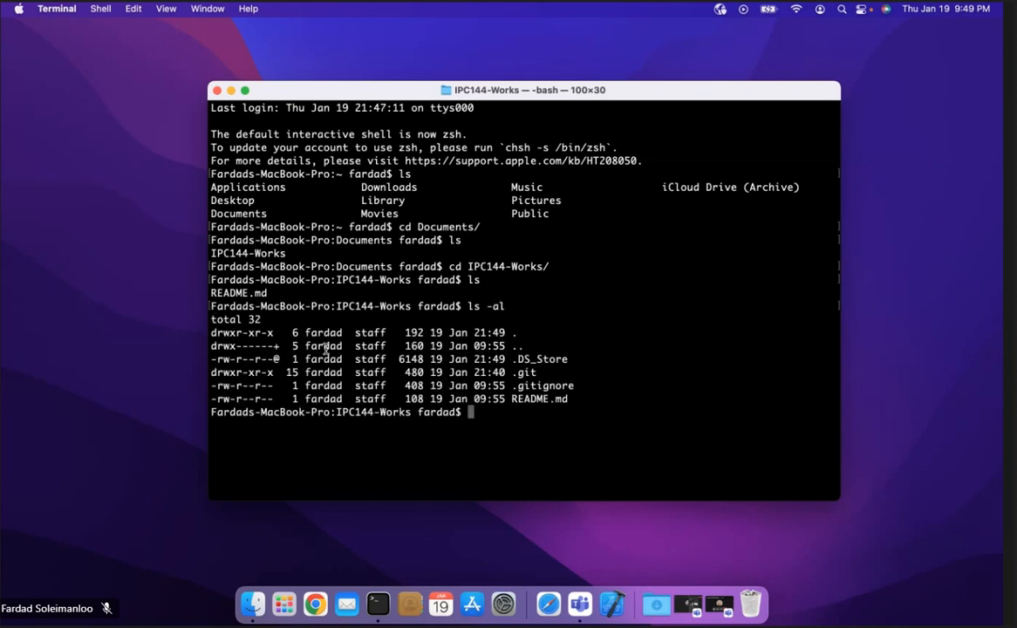
pyautogui.write('c')
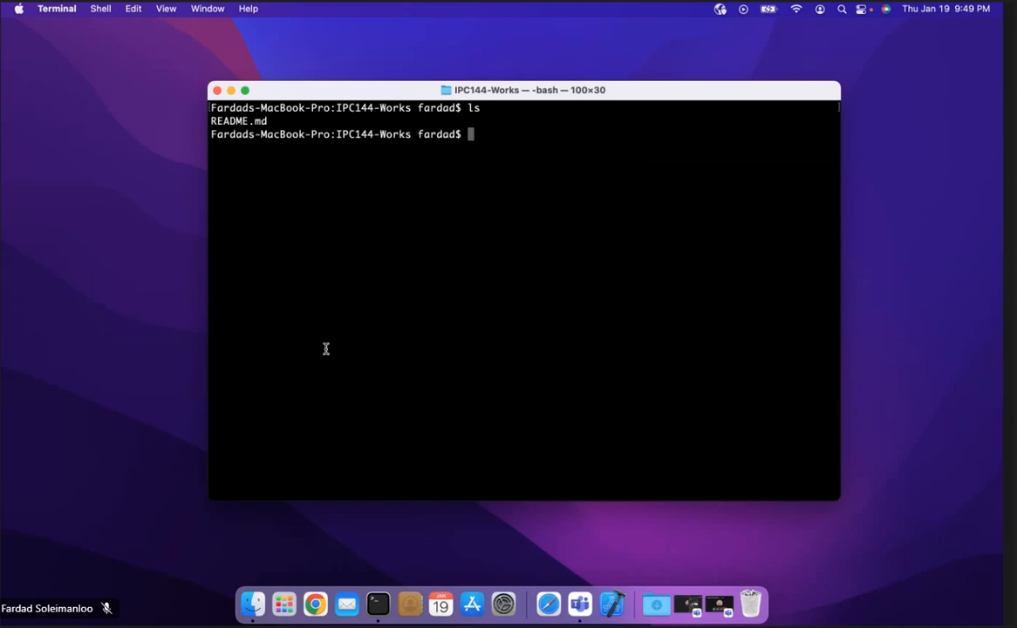
# - Create a workshops folder inside IPC144-Works and move into it
pyautogui.write('m')
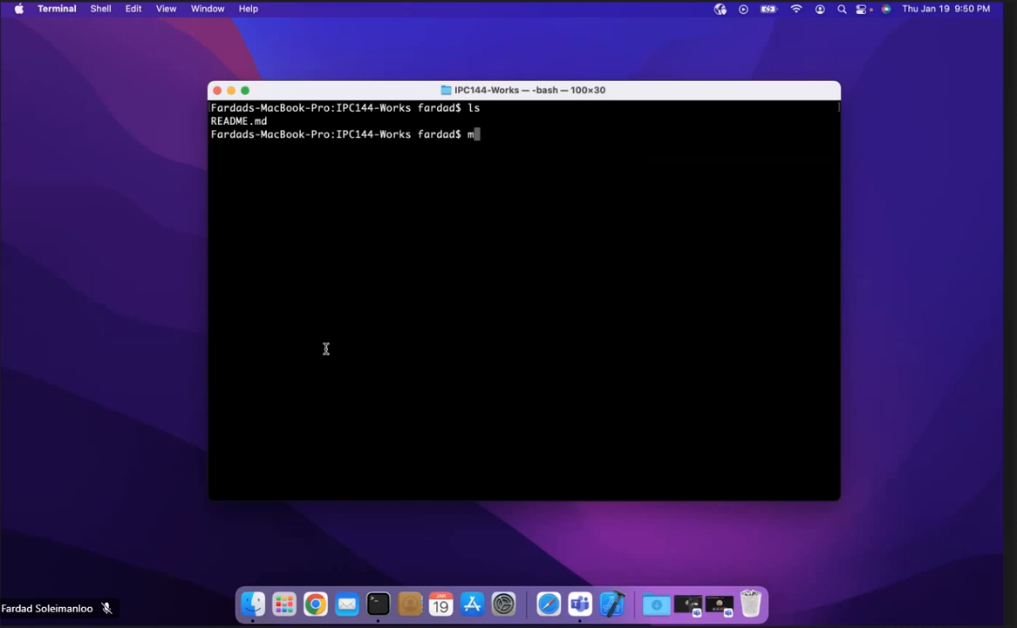
pyautogui.write('kdir workshops')
pyautogui.write('cd workshop')
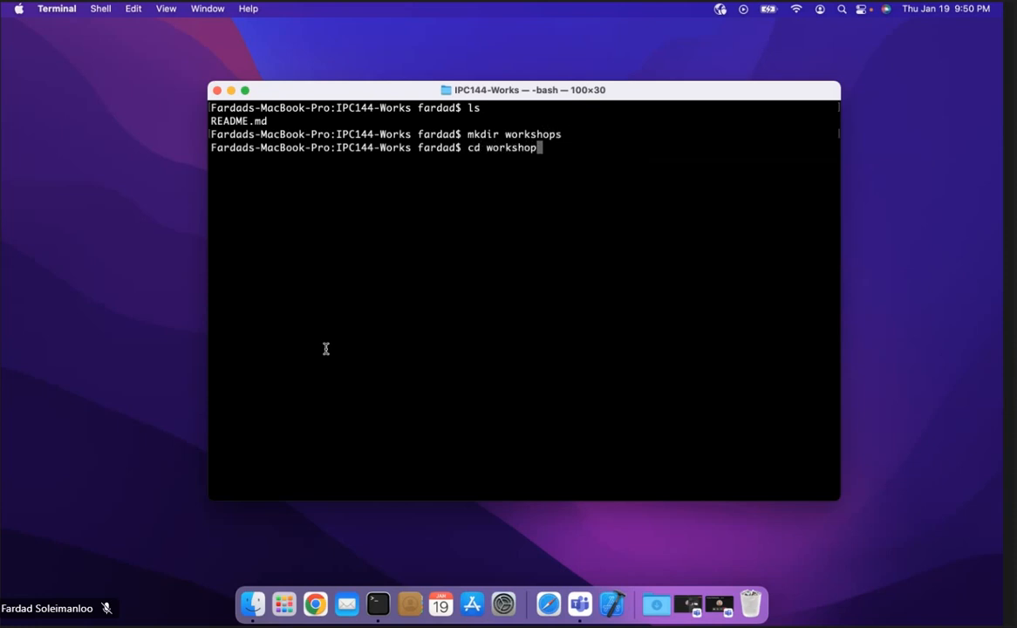
pyautogui.press('Return')
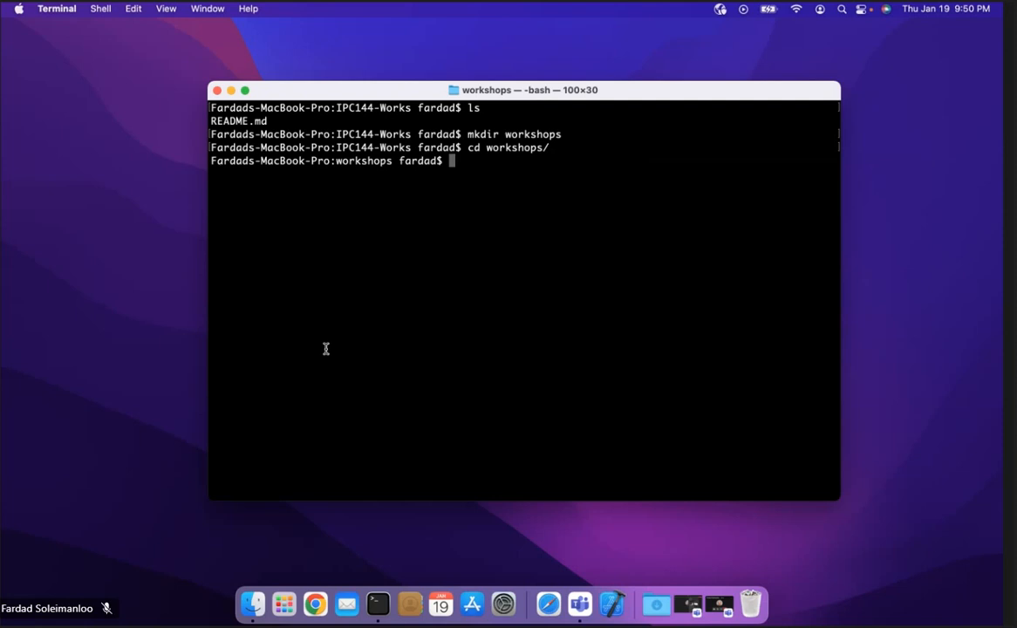
# - Create nested ws1 and lab folders and move into lab, confirming the path with pwd
pyautogui.write('mkdi')
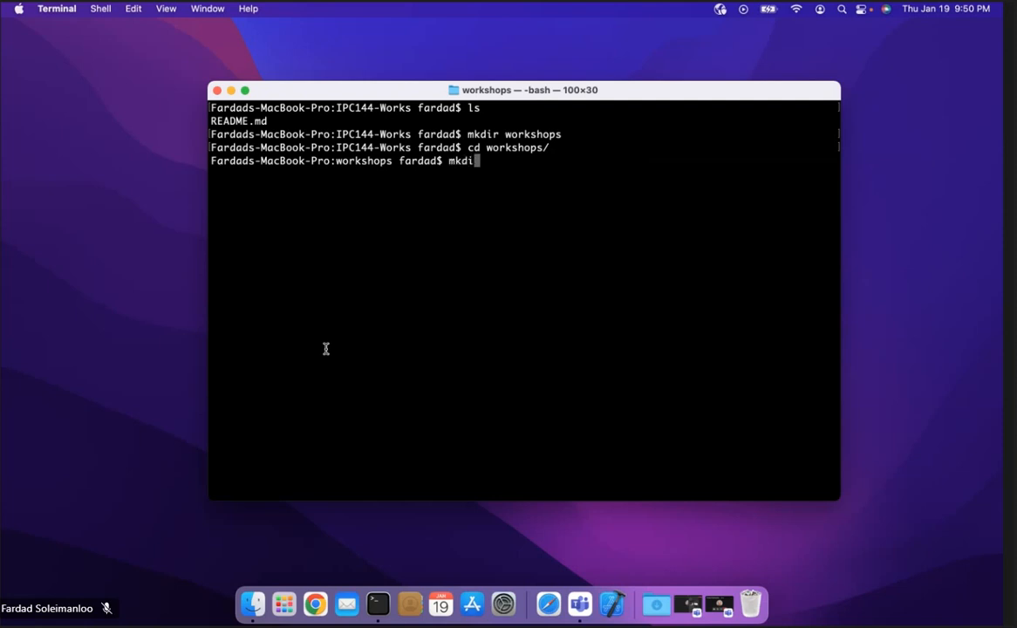
pyautogui.write('ws1')
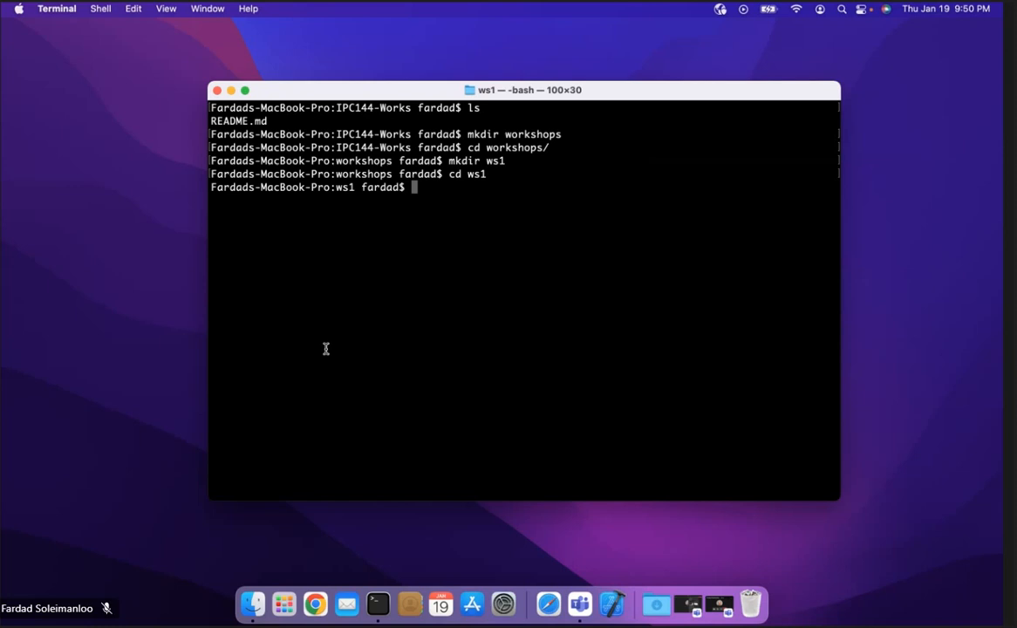
pyautogui.write('m')
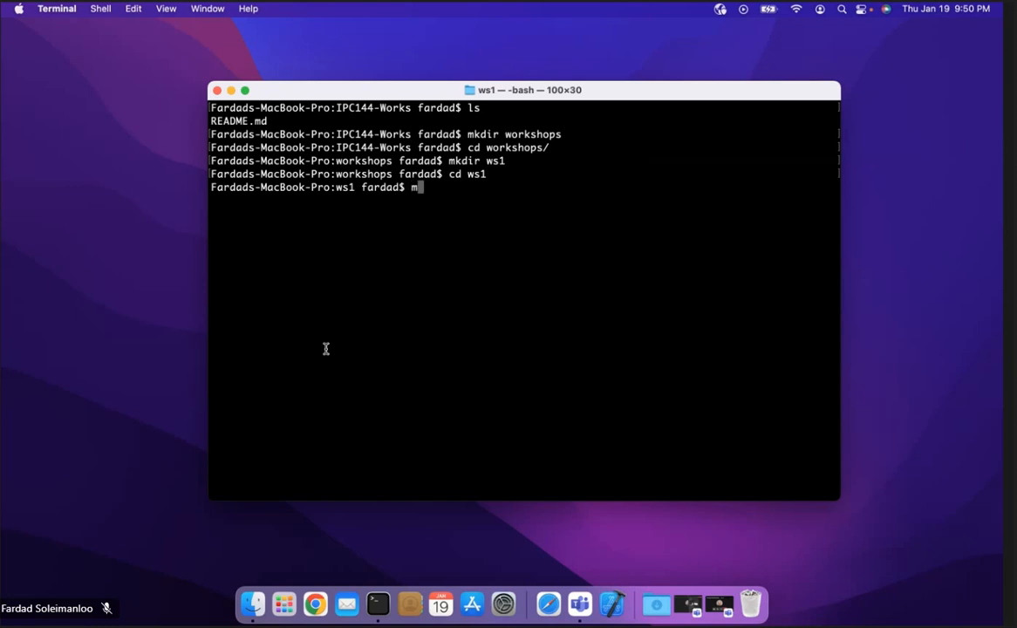
pyautogui.write('kdir lab')
pyautogui.write('pwd')
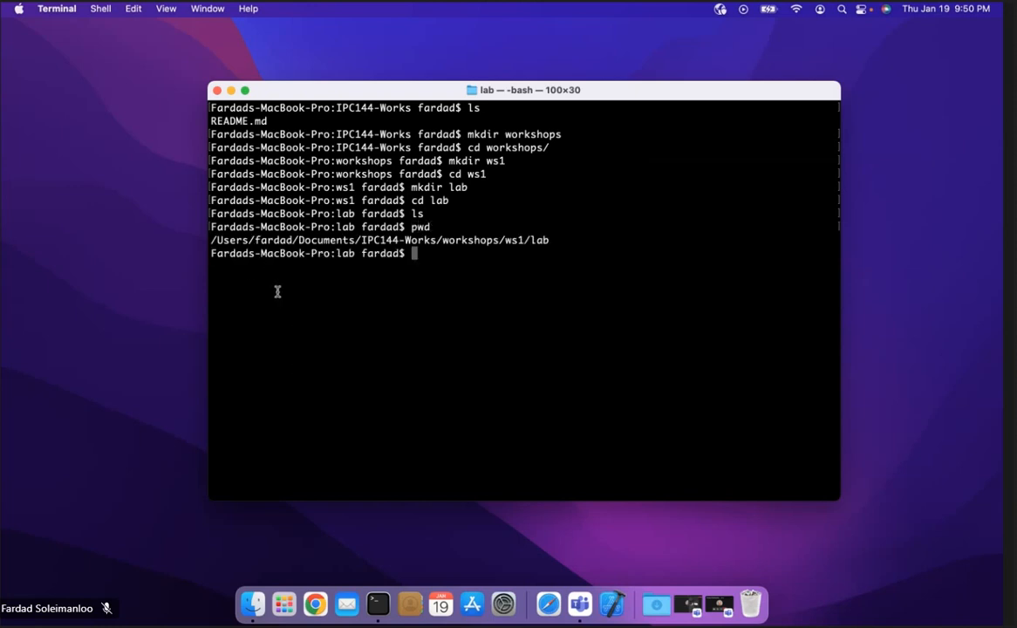
pyautogui.moveTo(426, 241)
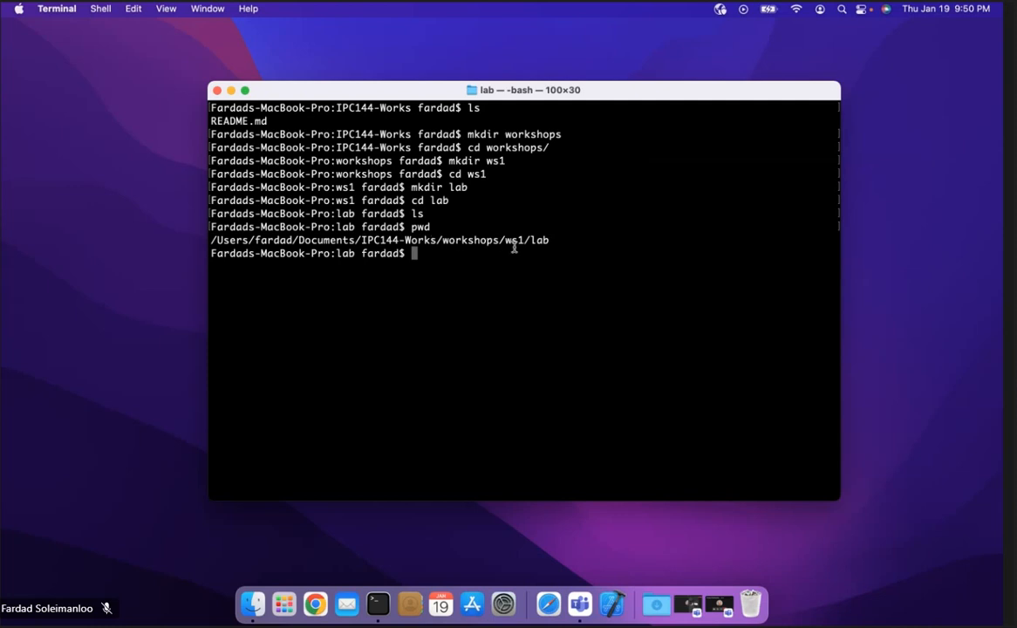
pyautogui.moveTo(514, 277)
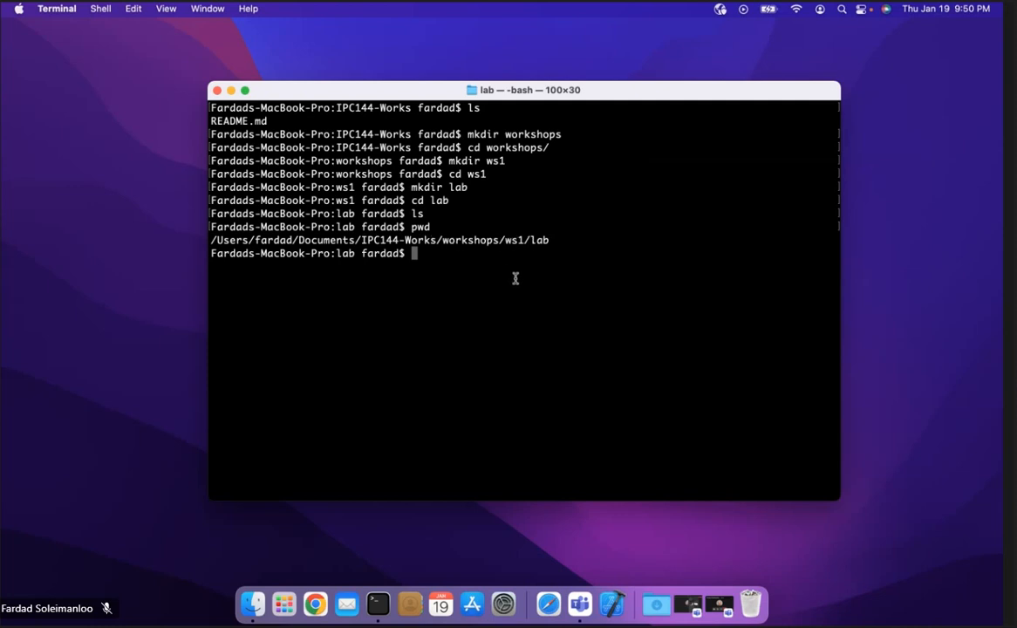
pyautogui.moveTo(510, 248)
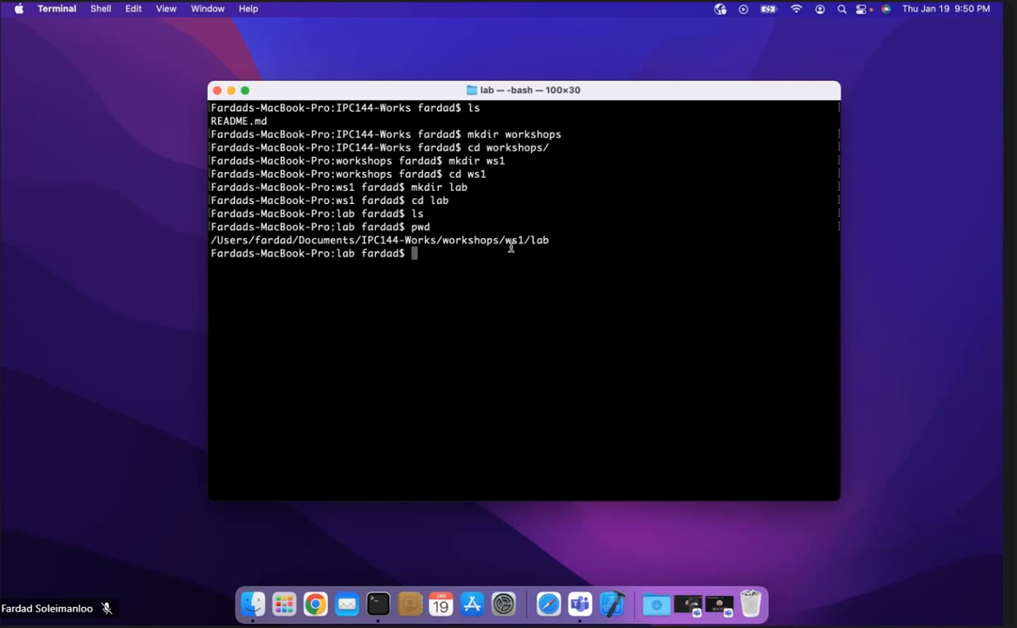
pyautogui.moveTo(520, 268)
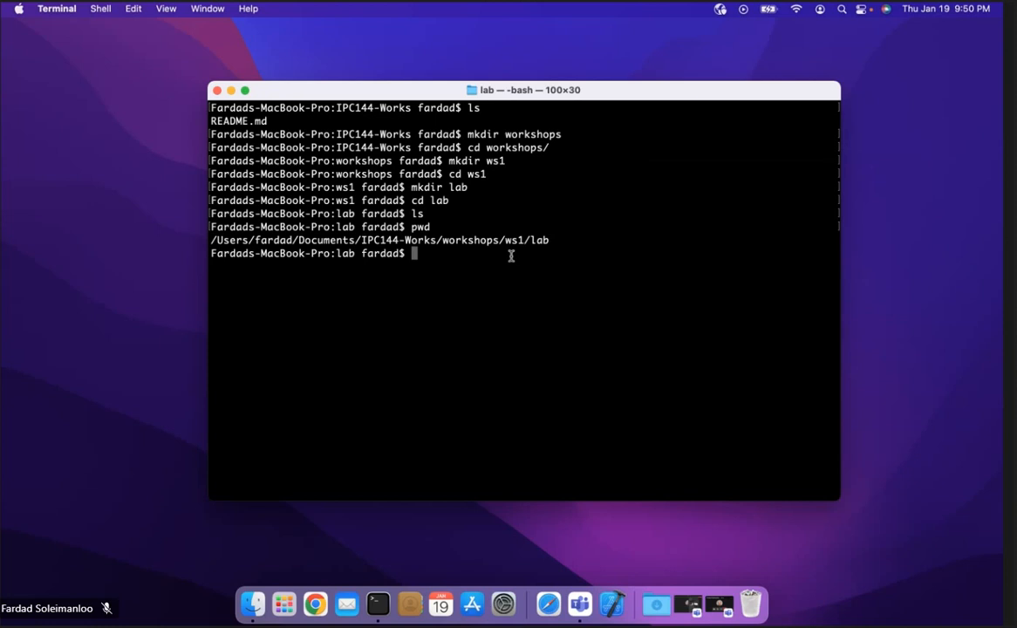
# - Start a nano session on a new, empty lab1.c file
pyautogui.write('nano')
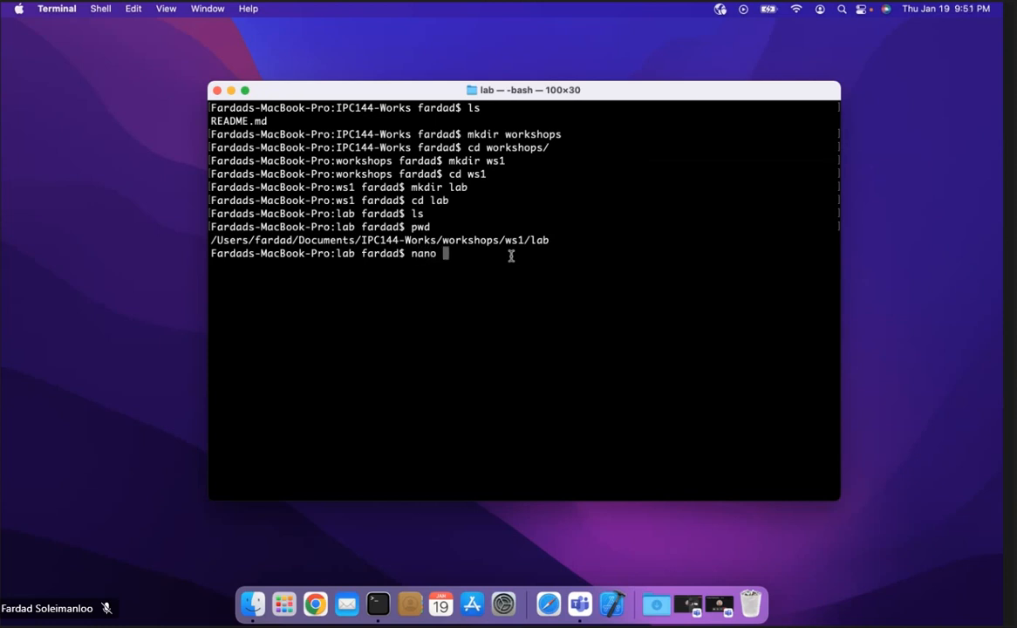
pyautogui.write('lab')
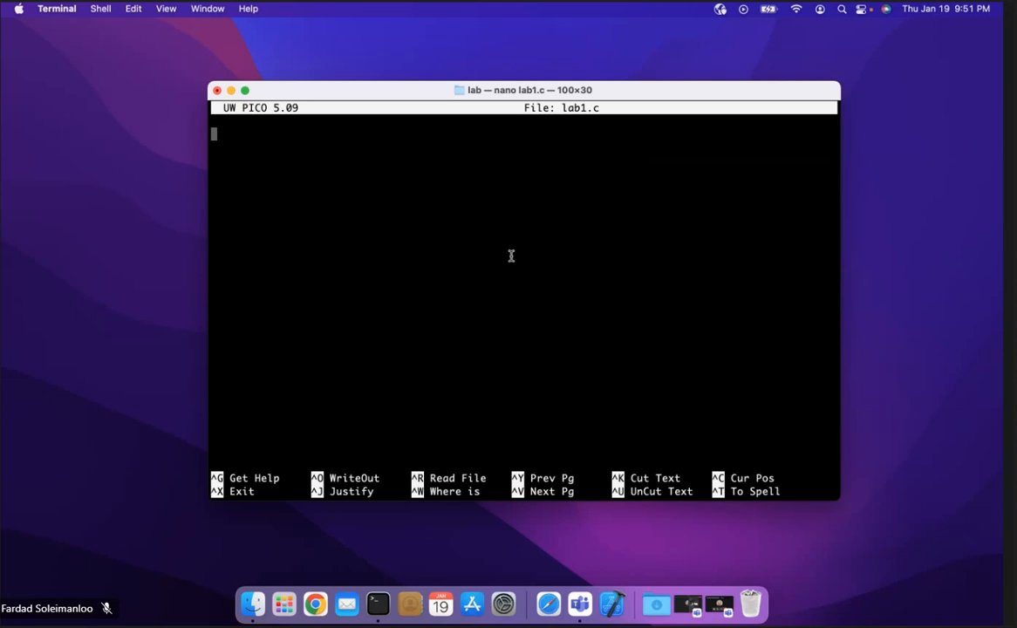
# - Write #include <stdio.h>, int main(void) with printf("Hello there!"); and return 0;
pyautogui.write('#includ')
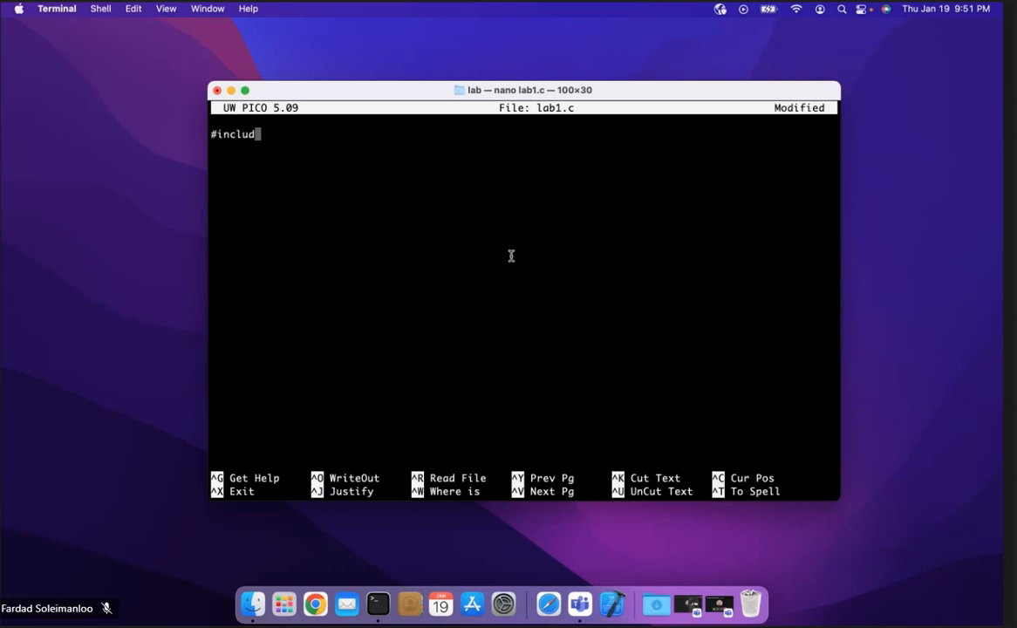
pyautogui.write('e <stdio.h>')
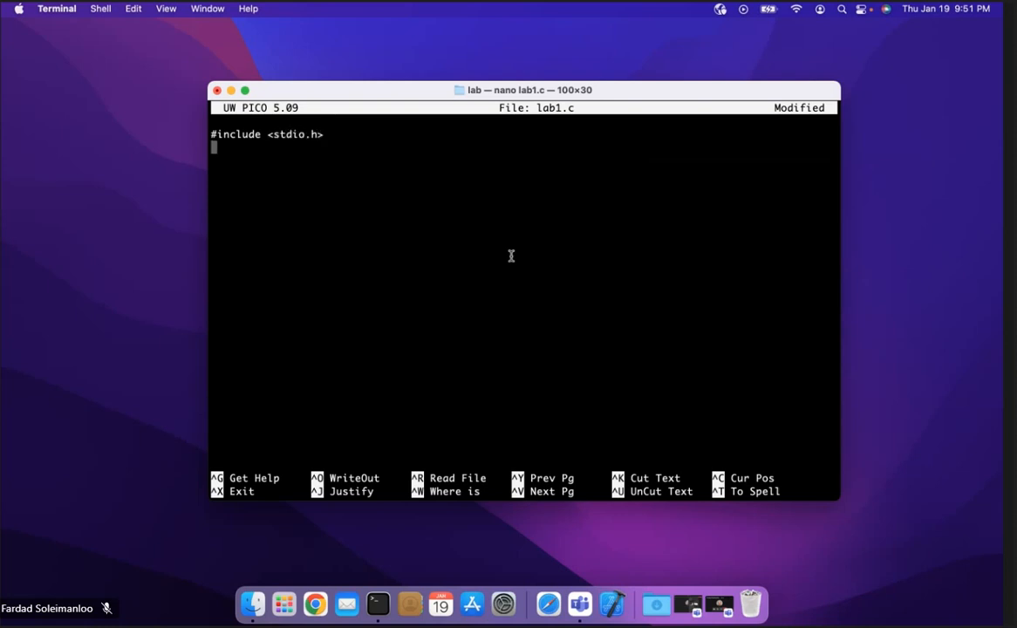
pyautogui.write('int main(void){')
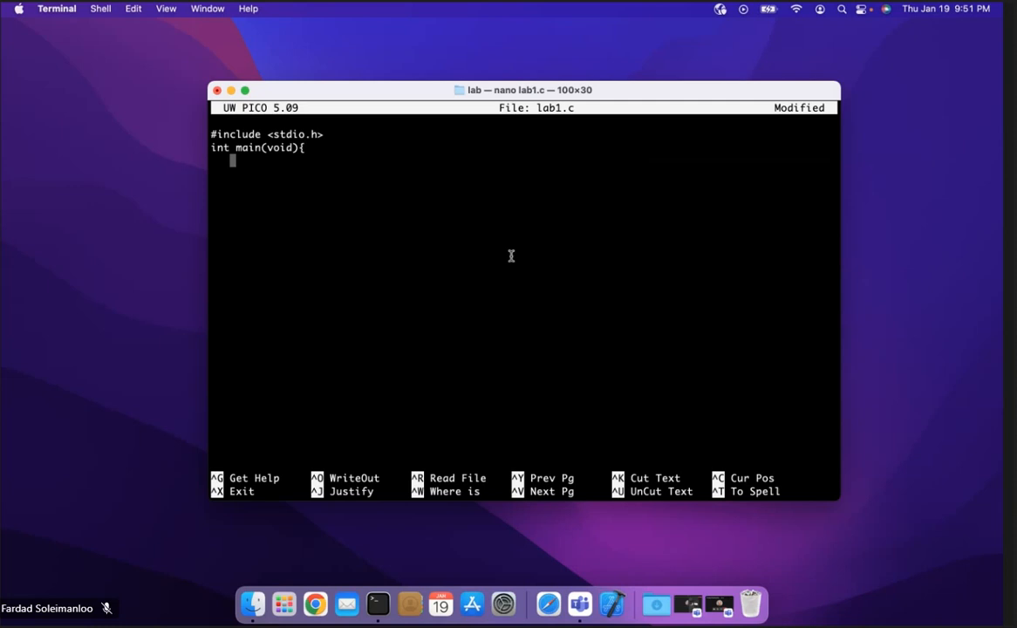
pyautogui.write('printf(')
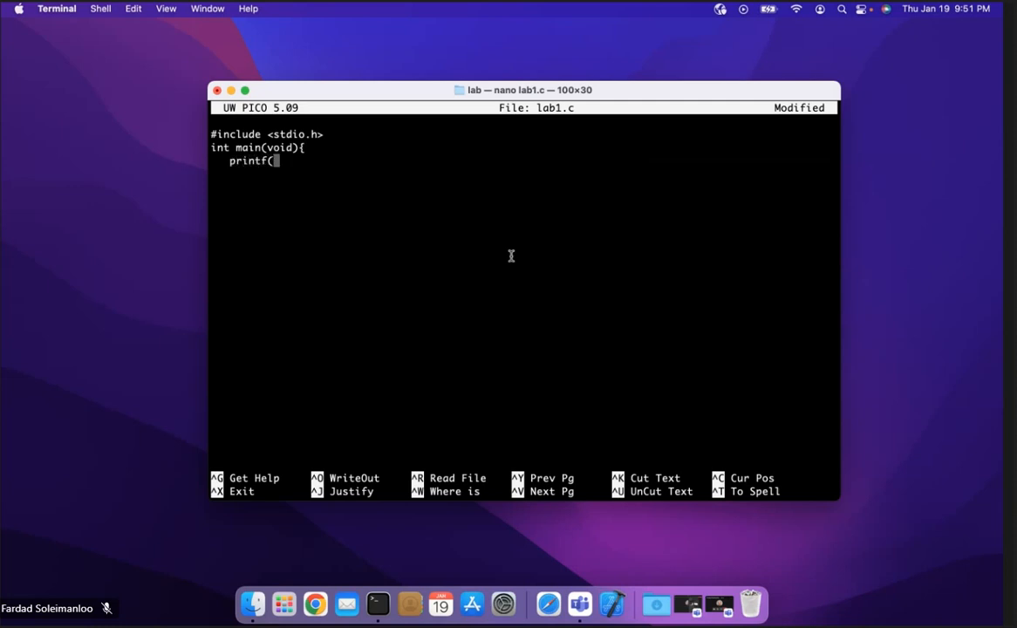
pyautogui.write('"Hello ht')
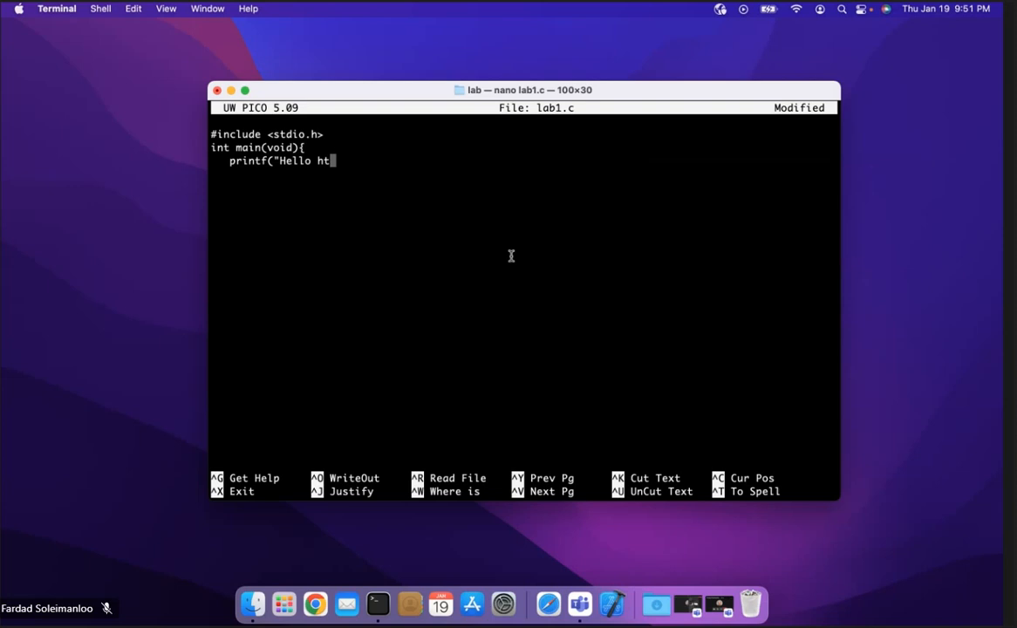
pyautogui.write('ere!");')
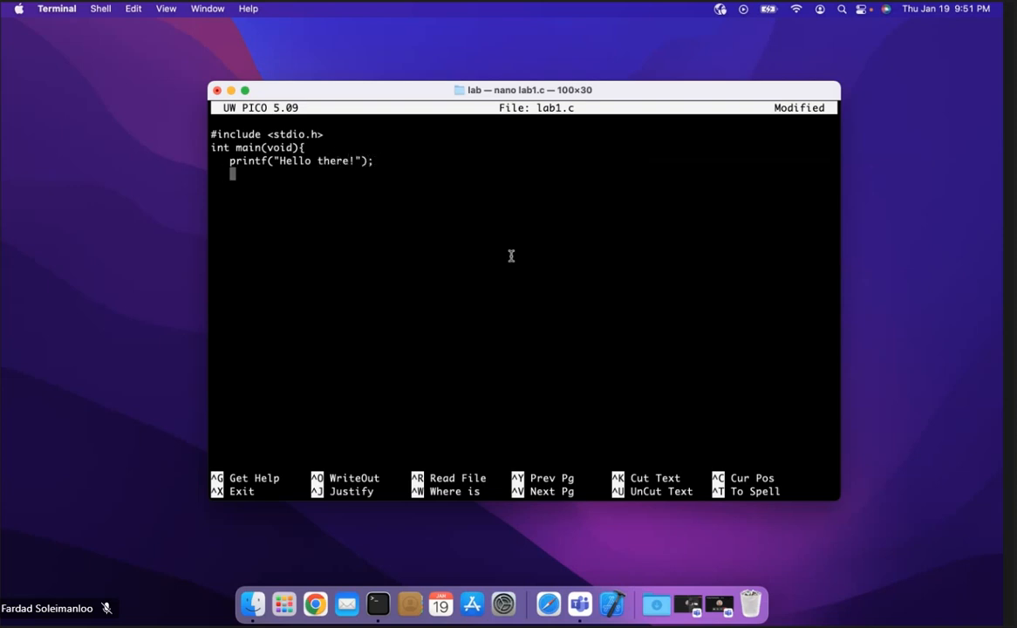
pyautogui.write('return 0;')
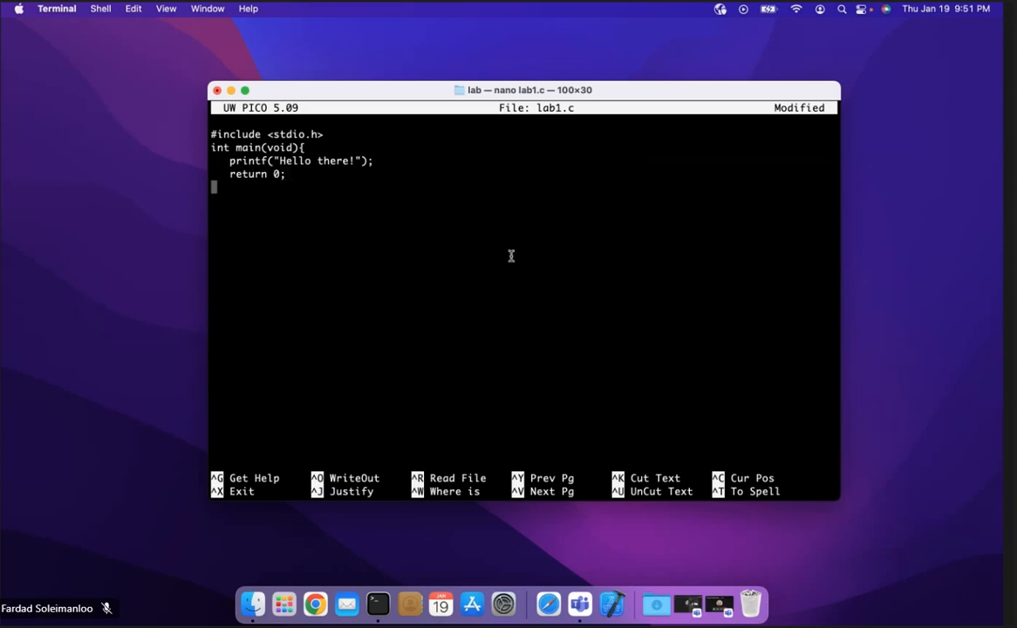
pyautogui.write('}')
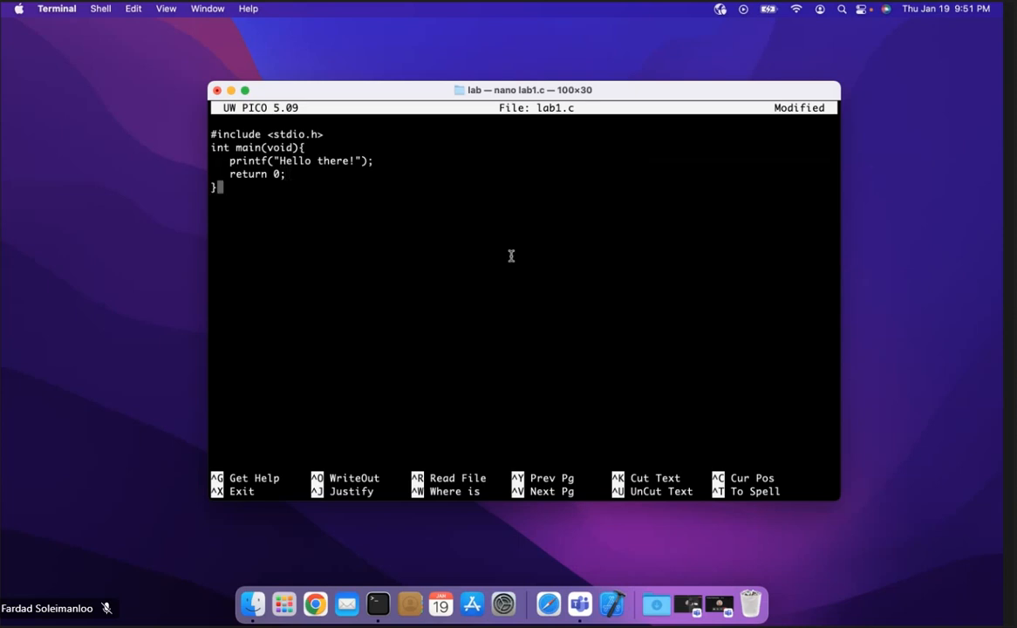
pyautogui.moveTo(231, 495)
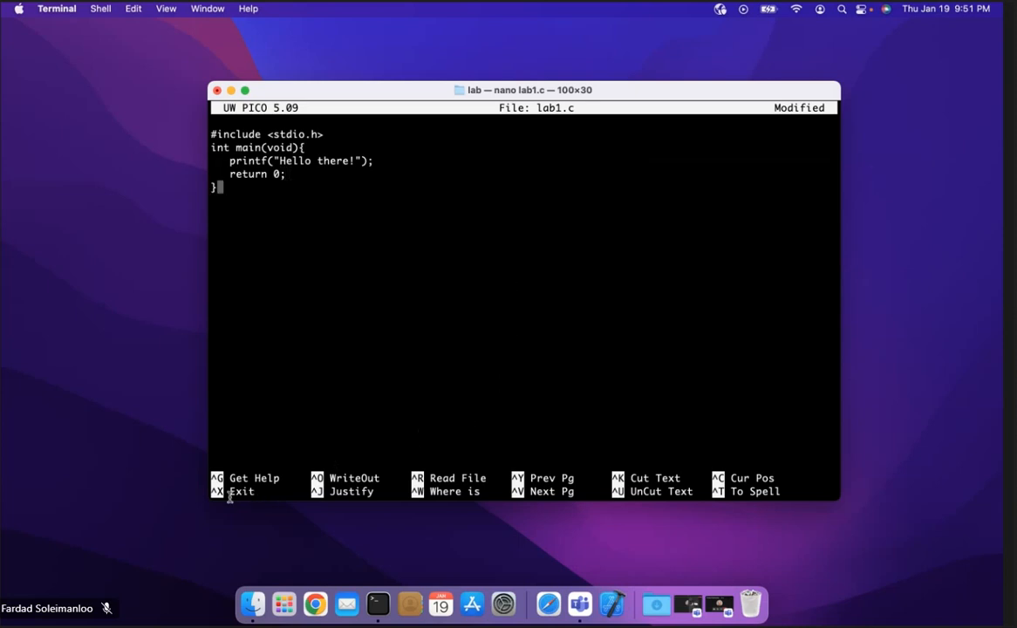
pyautogui.moveTo(281, 531)
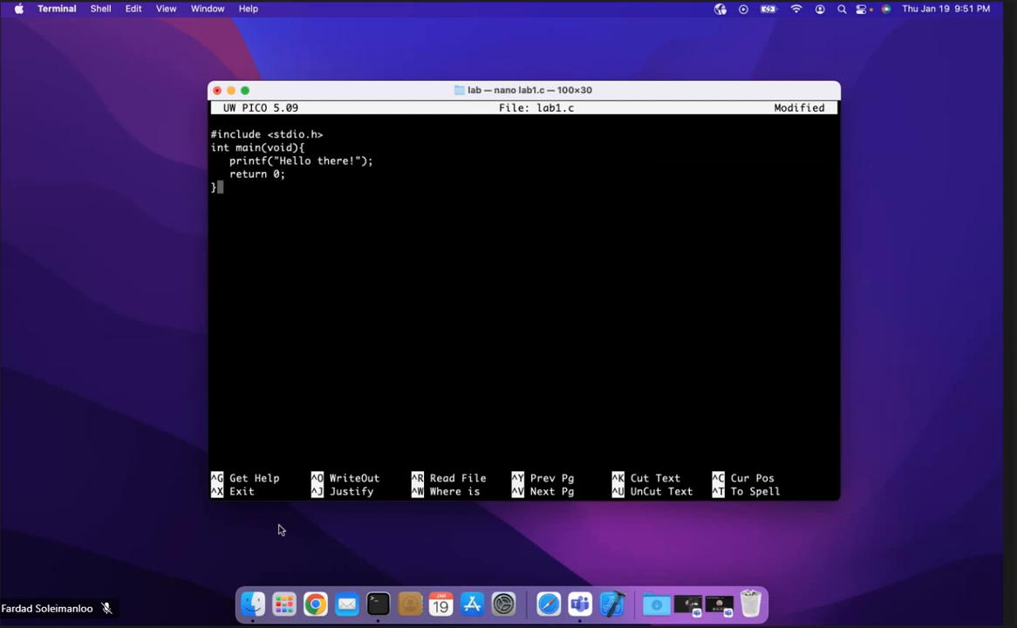
# - Save the buffer as lab1.c and exit nano back to the shell prompt
pyautogui.press('ctrl+x')
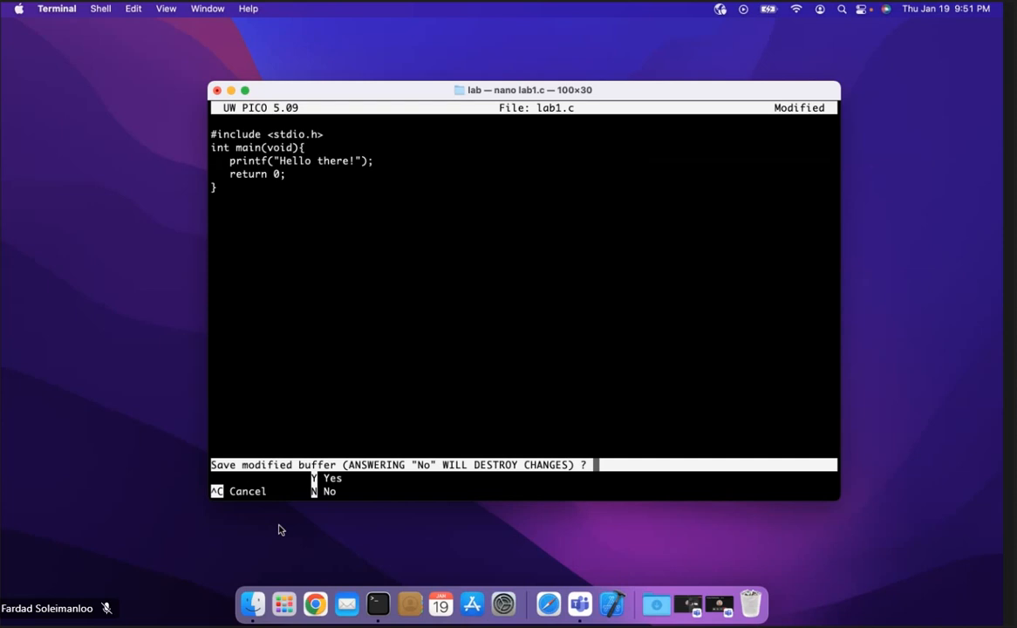
pyautogui.press('y')
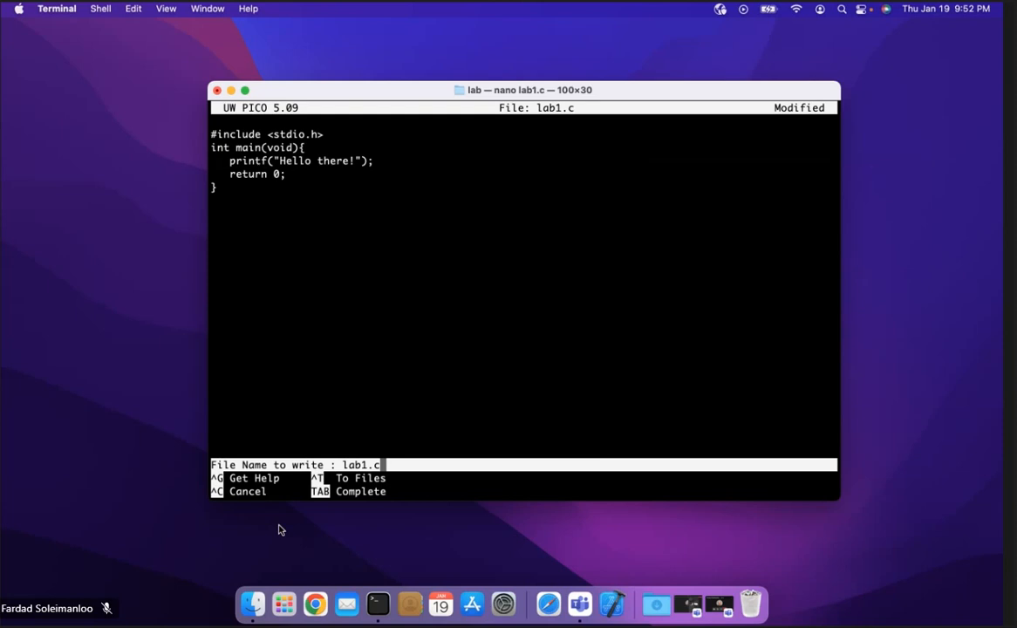
pyautogui.press('Return')
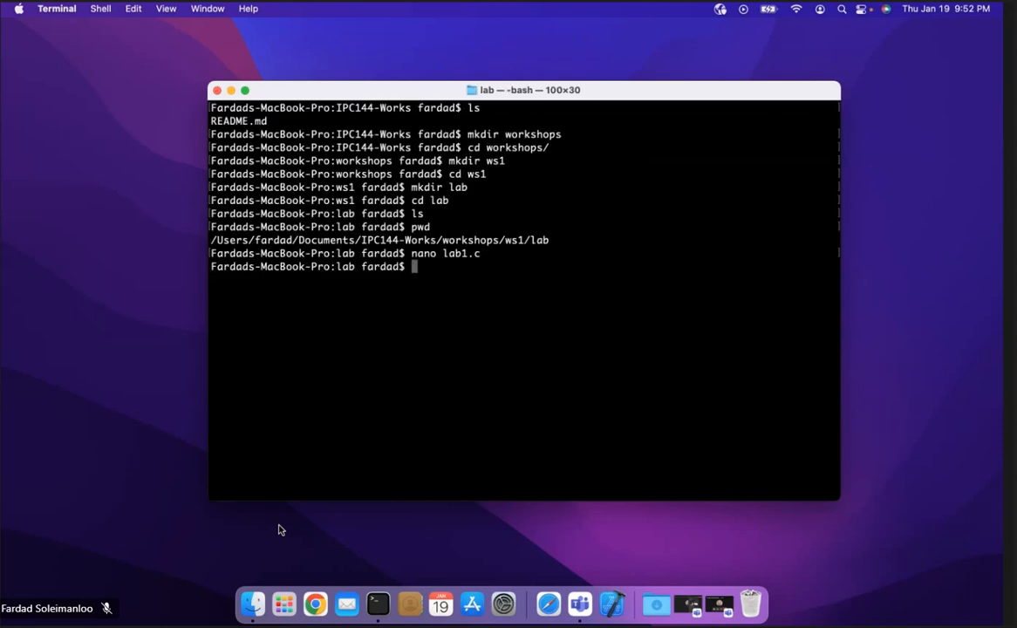
# - Show lab1.c with cat, then clear the screen to a fresh prompt
pyautogui.write('cat')
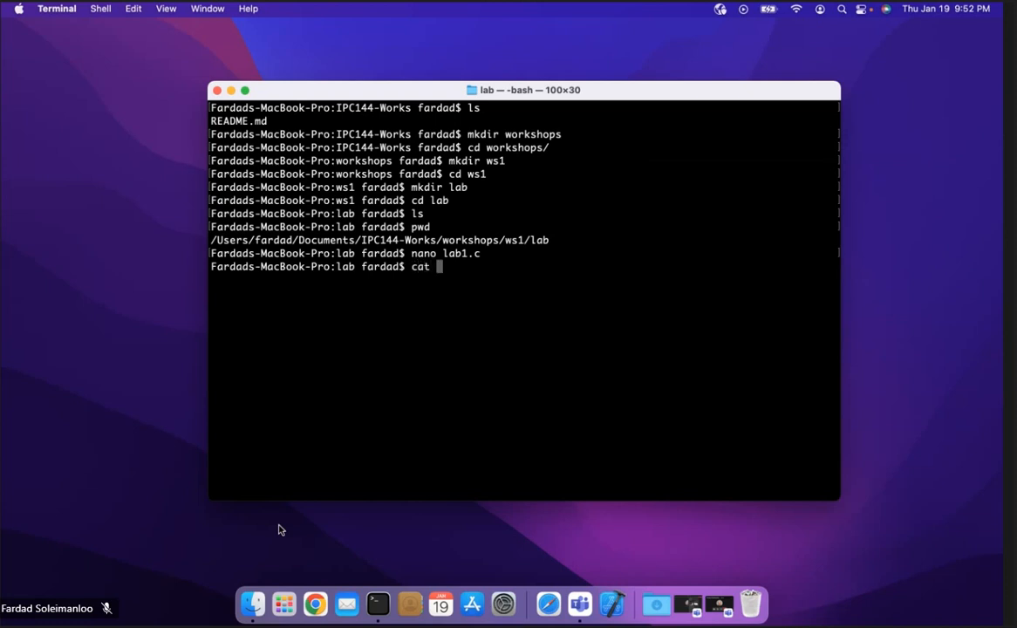
pyautogui.write('lab1.c')
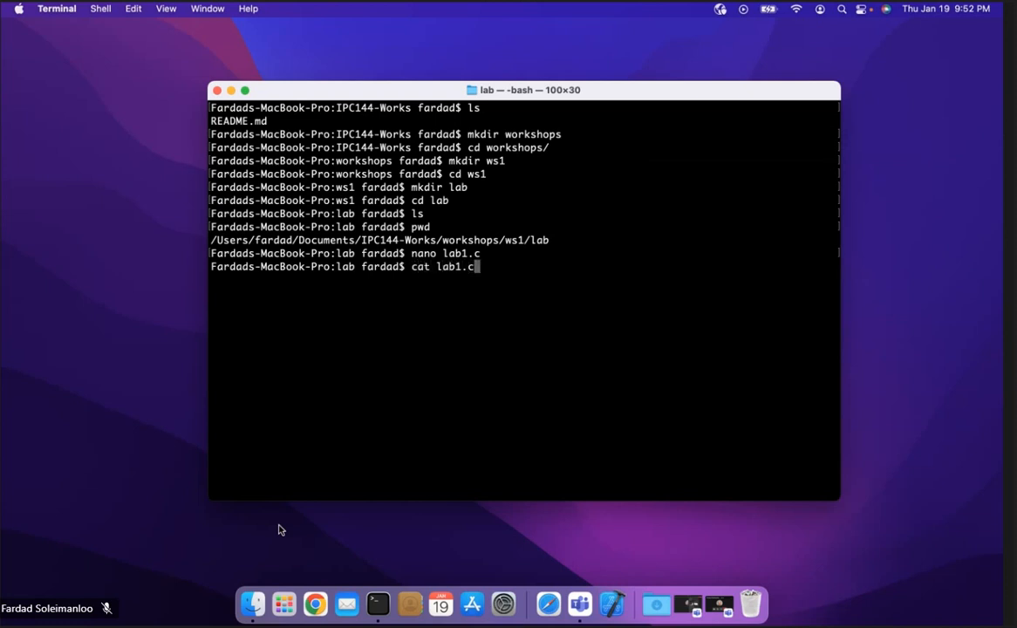
pyautogui.press('Return')
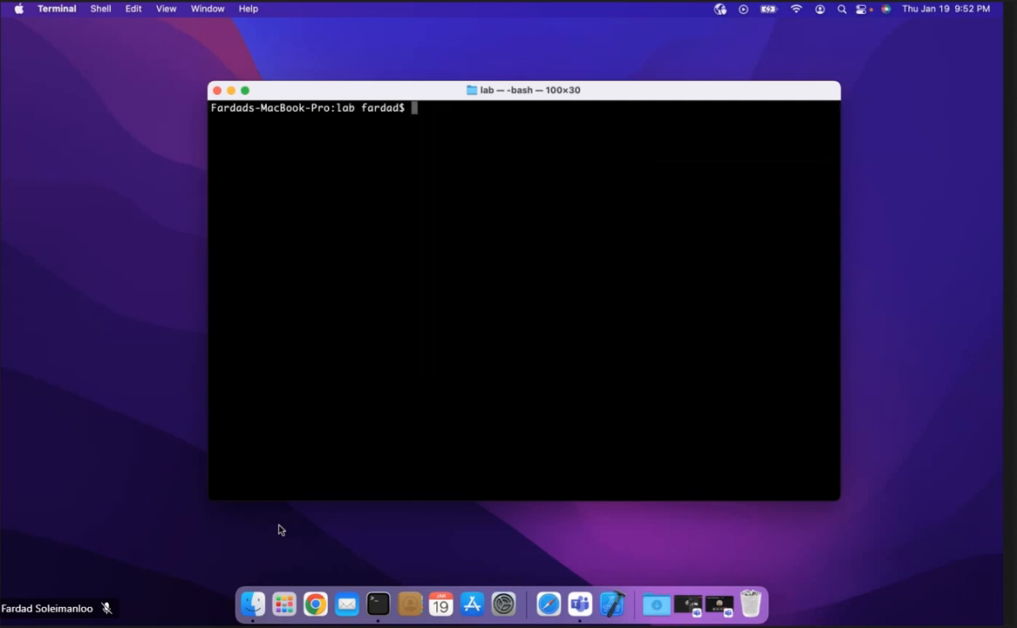
# - Compile lab1.c with gcc -o ws.exe and list the folder to confirm the executable
pyautogui.write('gcc')
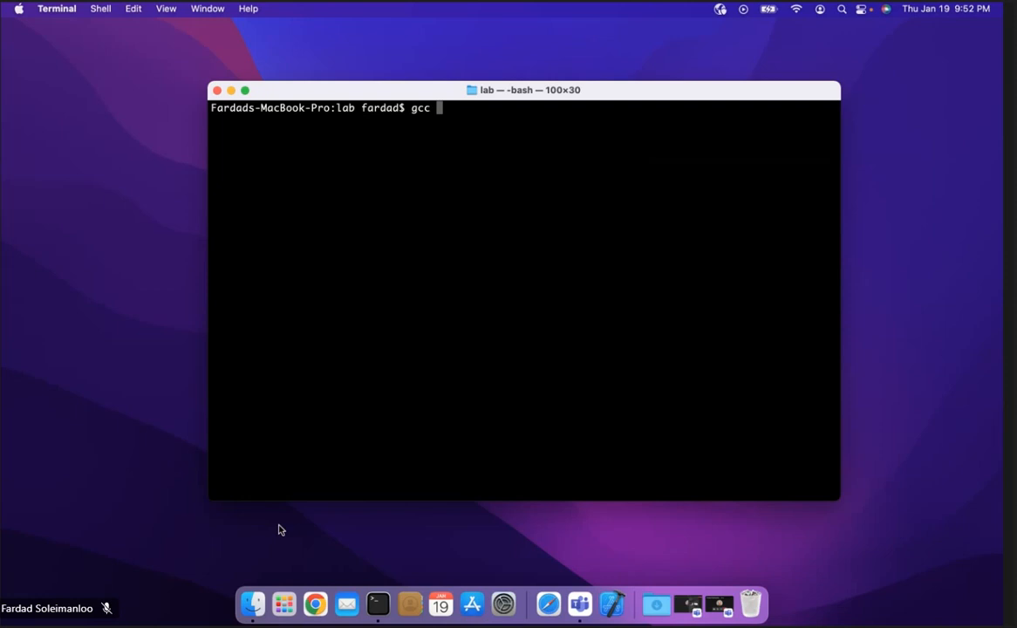
pyautogui.write('lab')
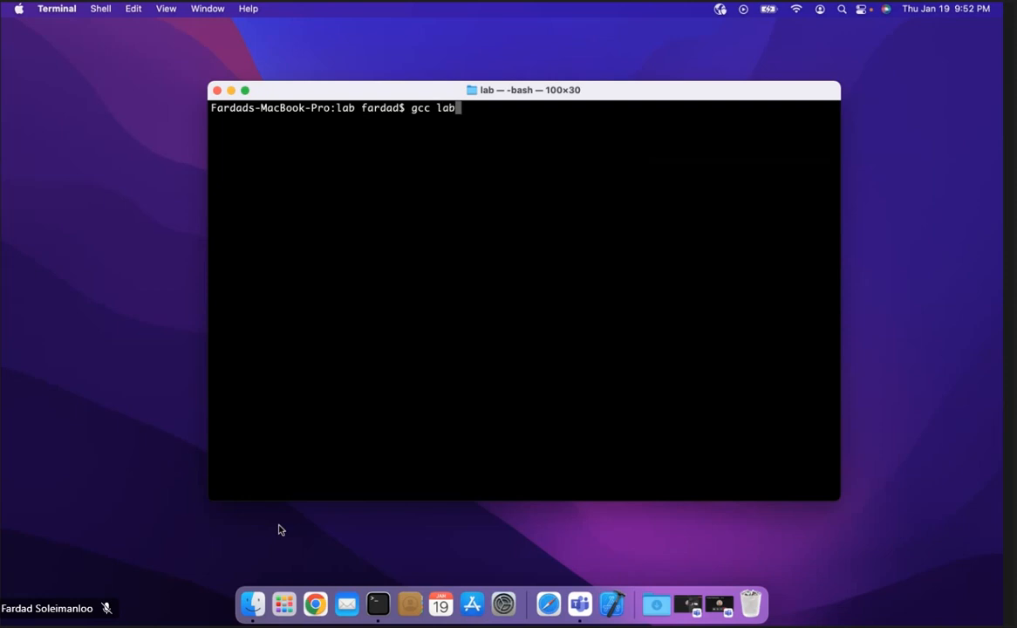
pyautogui.write('1.c')
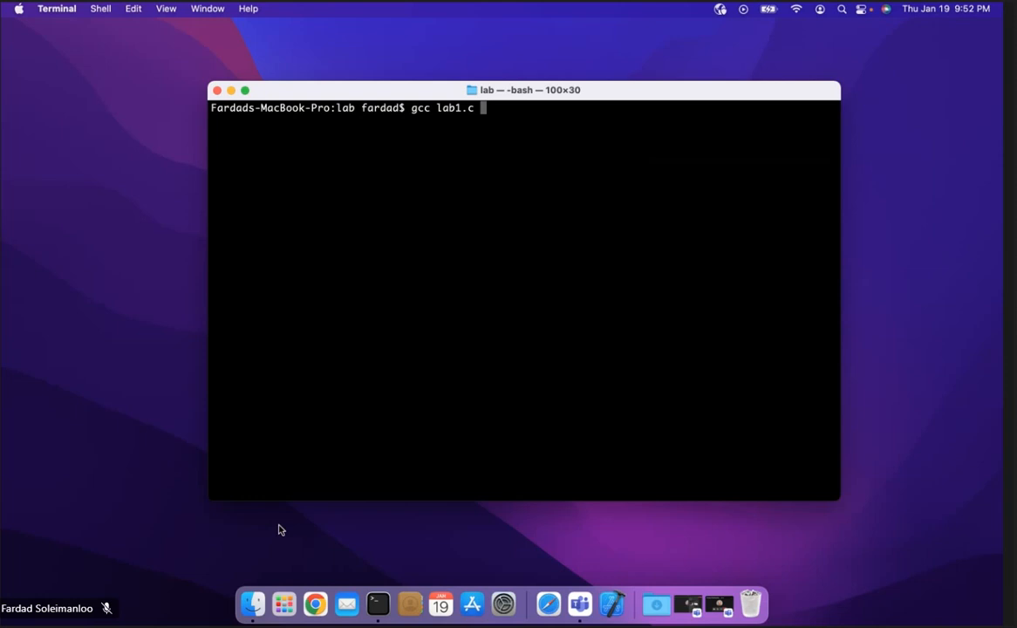
pyautogui.write('-o')
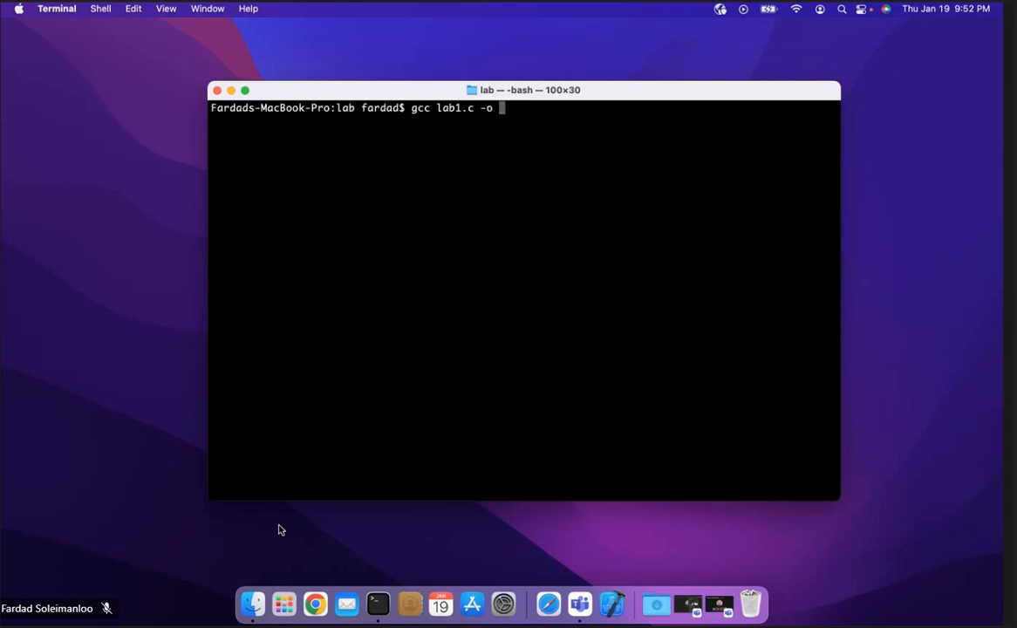
pyautogui.write('ws')
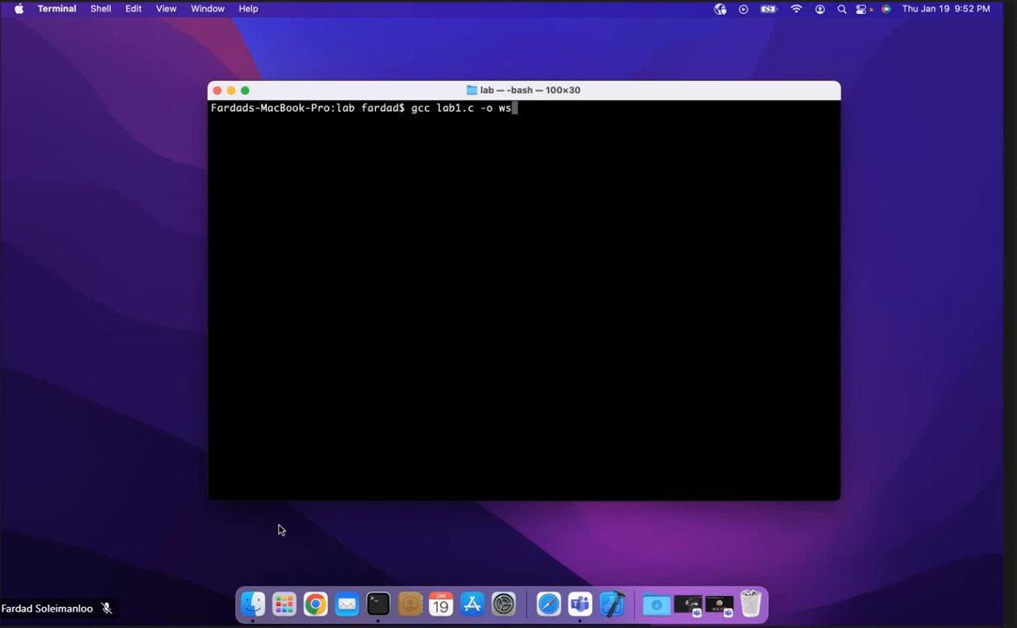
pyautogui.write('.')
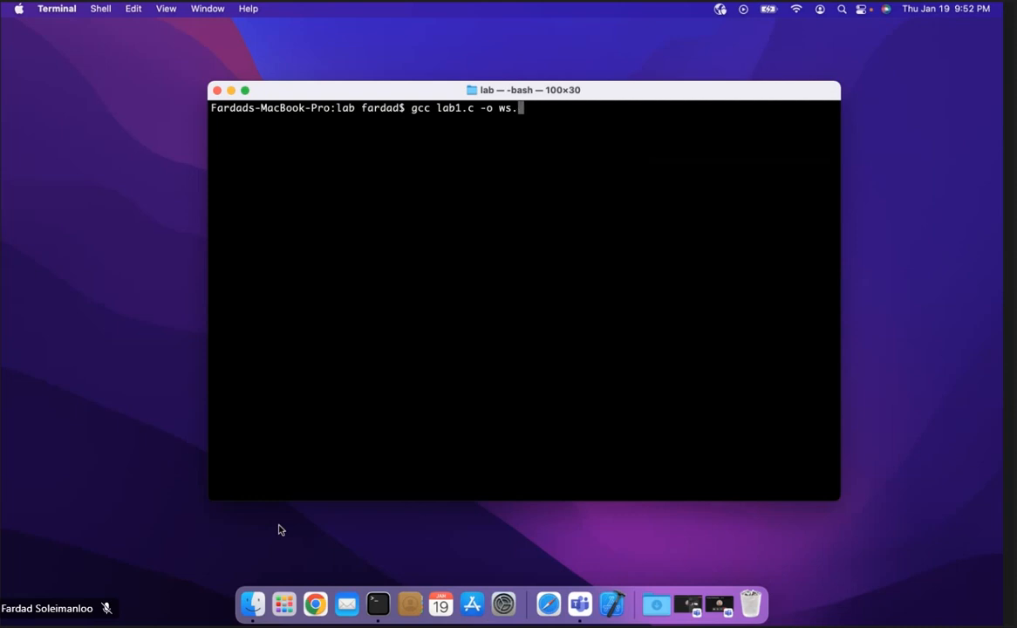
pyautogui.write('ex')
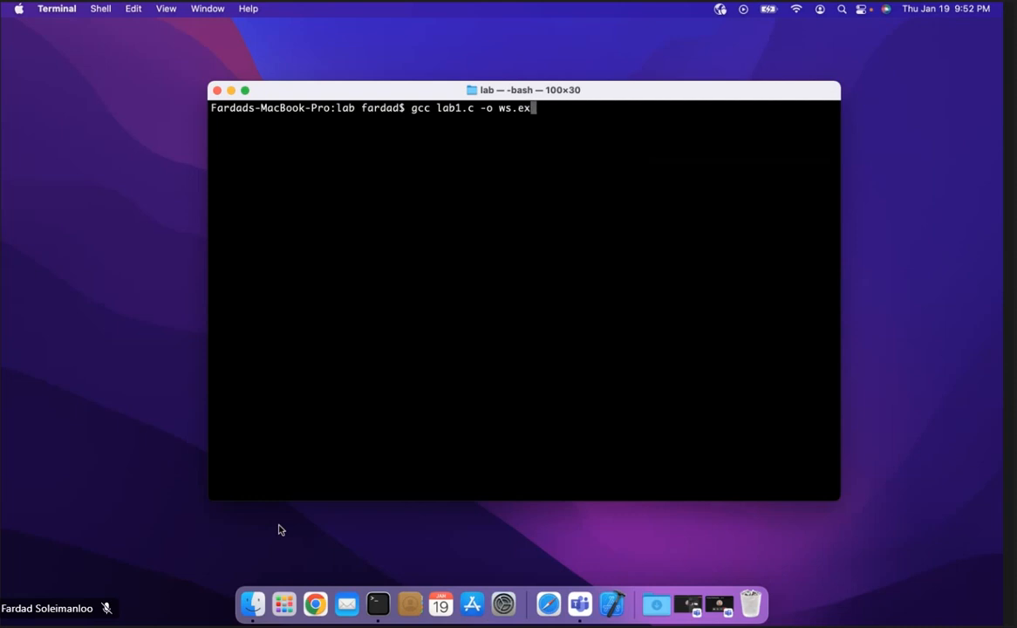
pyautogui.write('e')
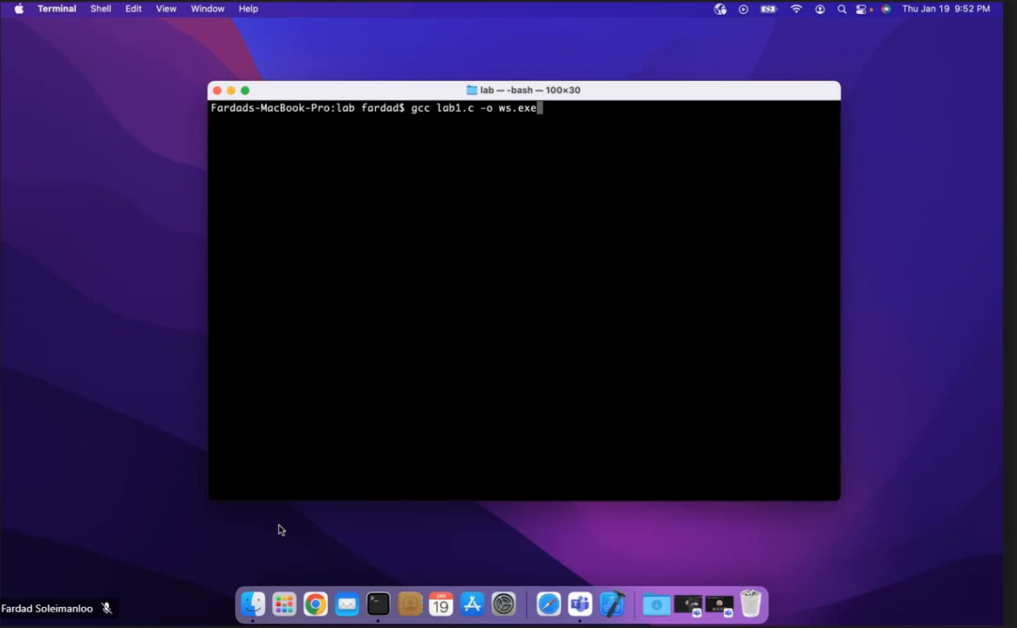
pyautogui.press('Return')
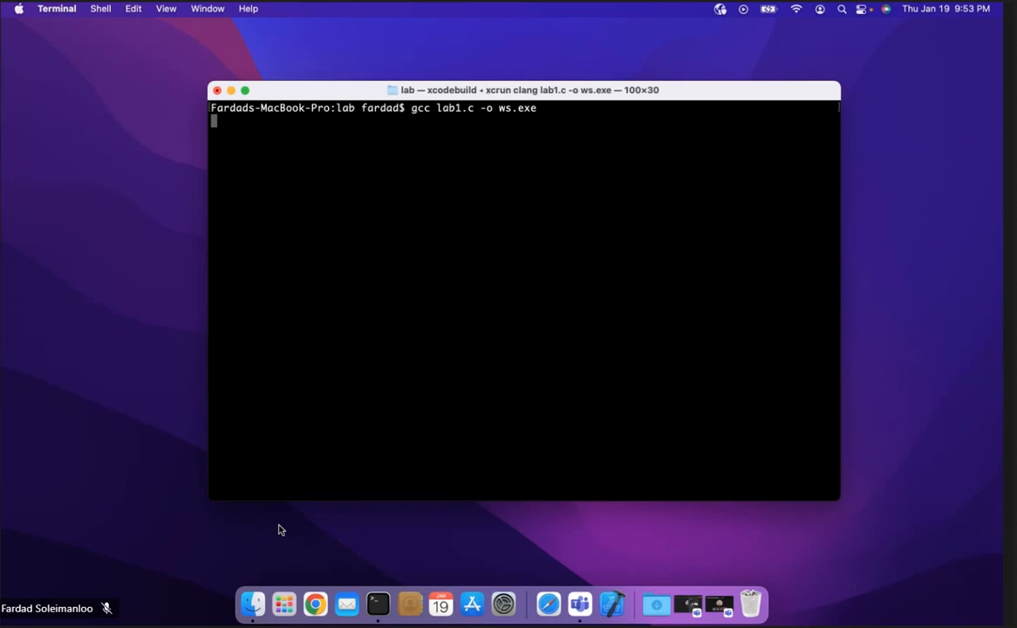
pyautogui.press('Return')
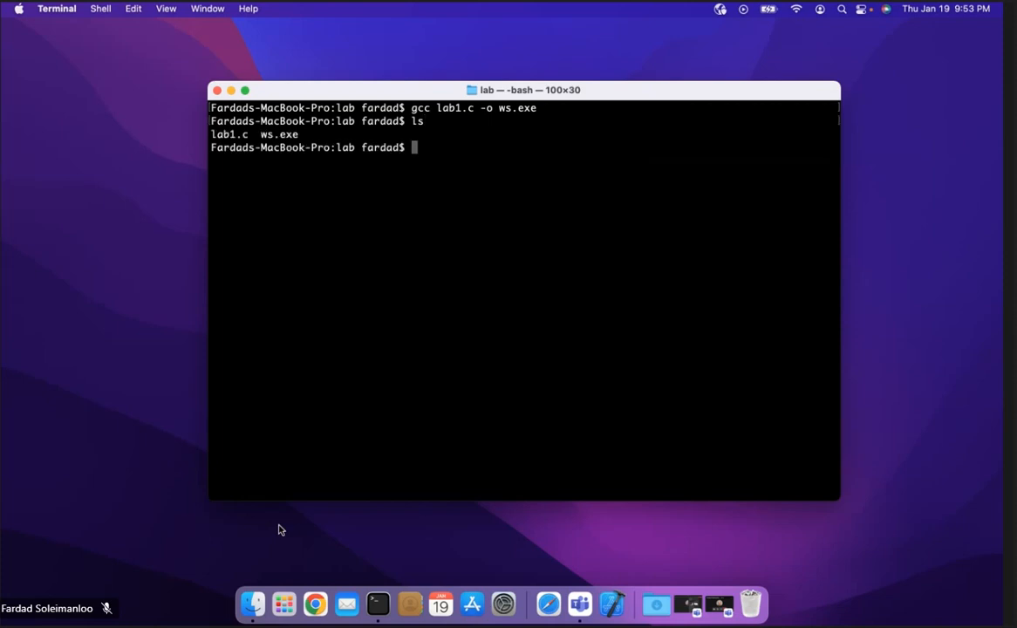
# - Run ./ws.exe, which prints Hello there! with the prompt on the same line
pyautogui.write('ws.')
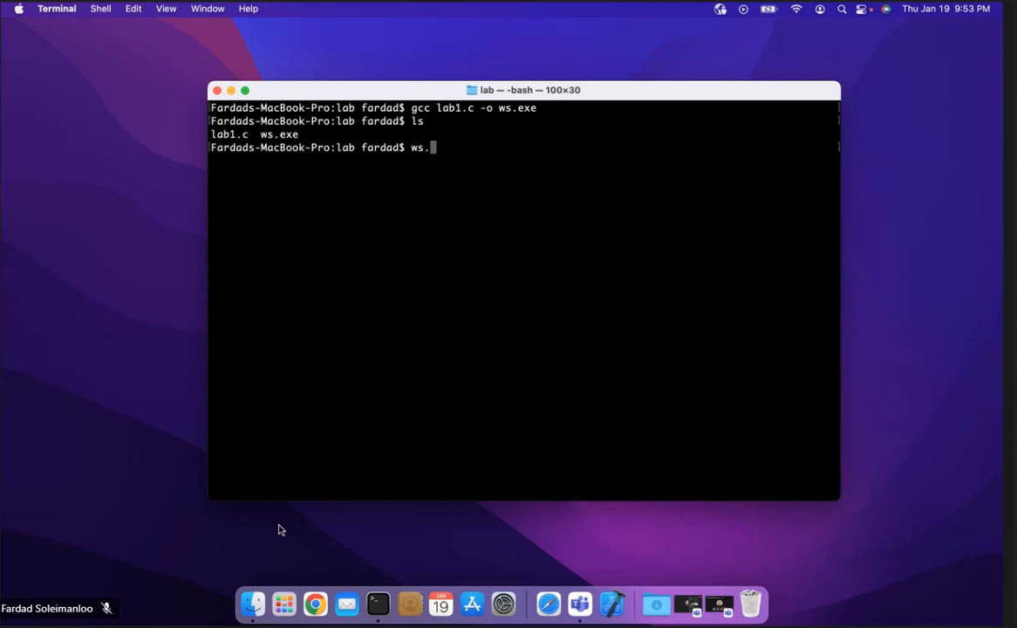
pyautogui.press('Backspace')
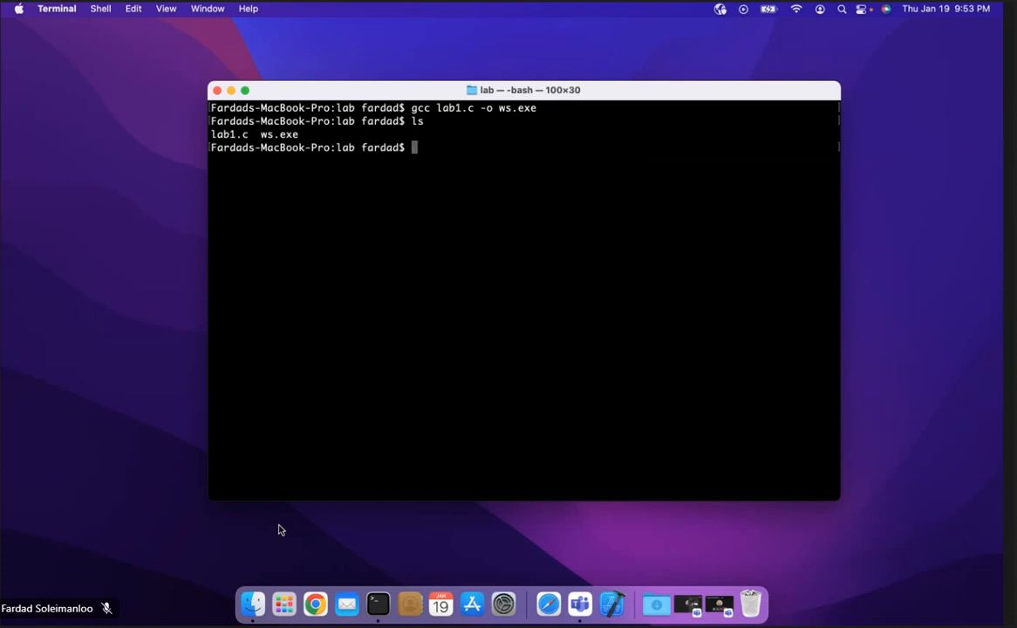
pyautogui.write('./ws')
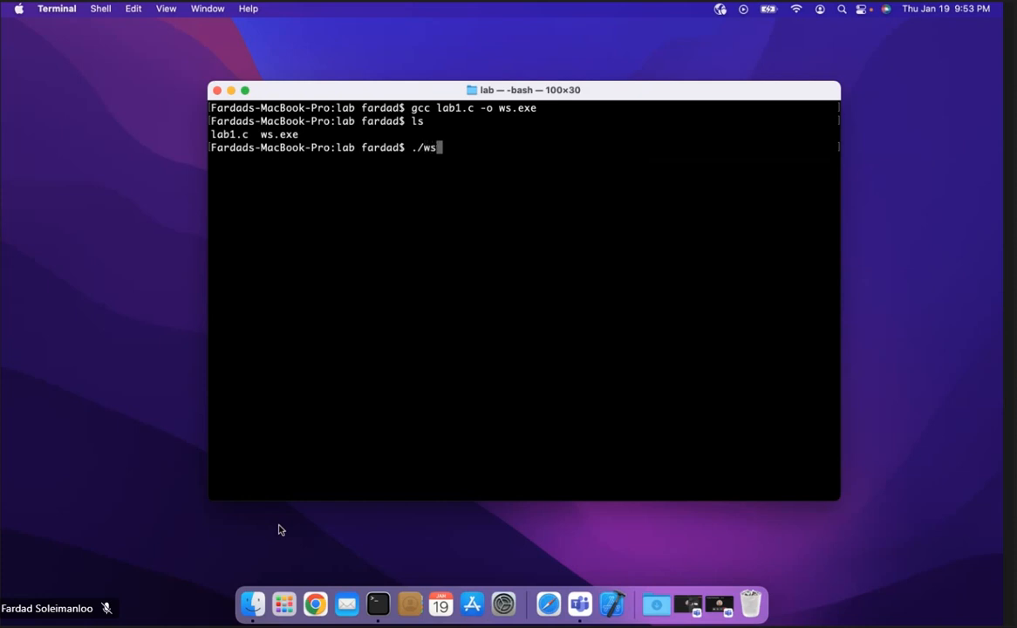
pyautogui.write('.exe')
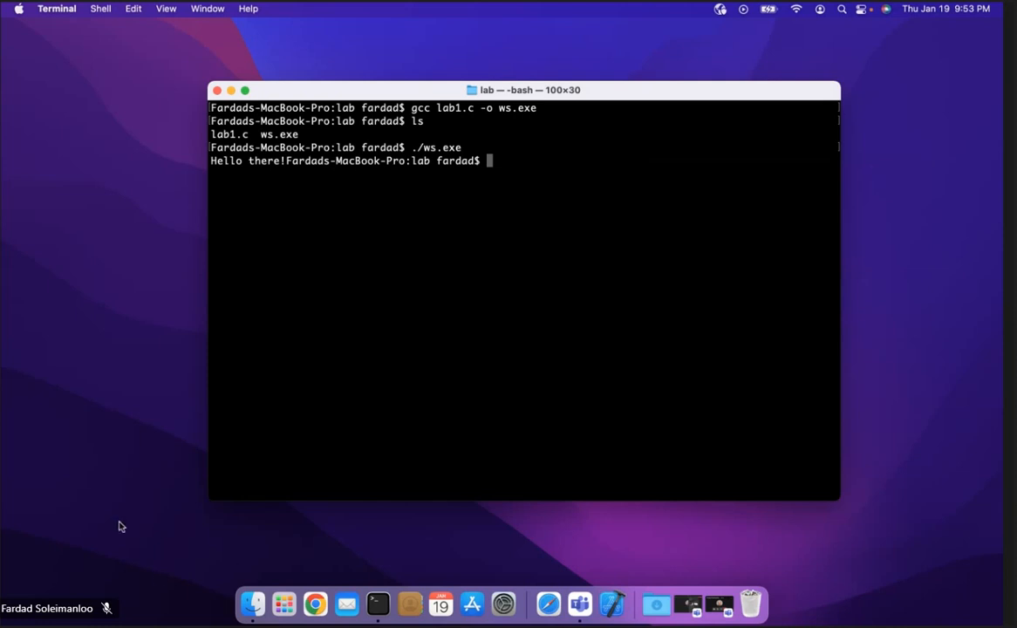
pyautogui.moveTo(290, 179)
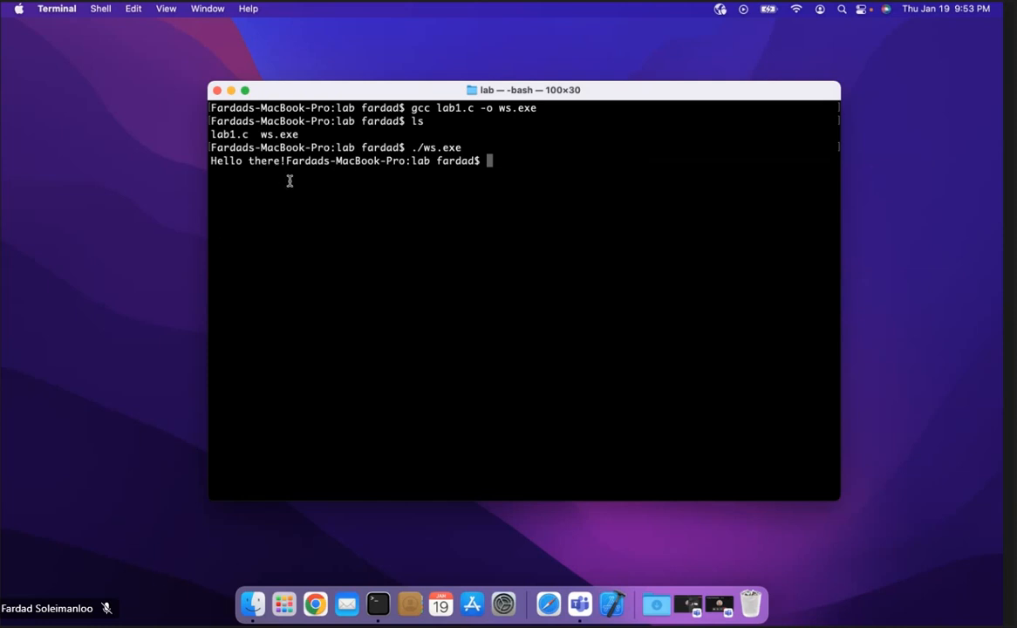
pyautogui.moveTo(327, 177)
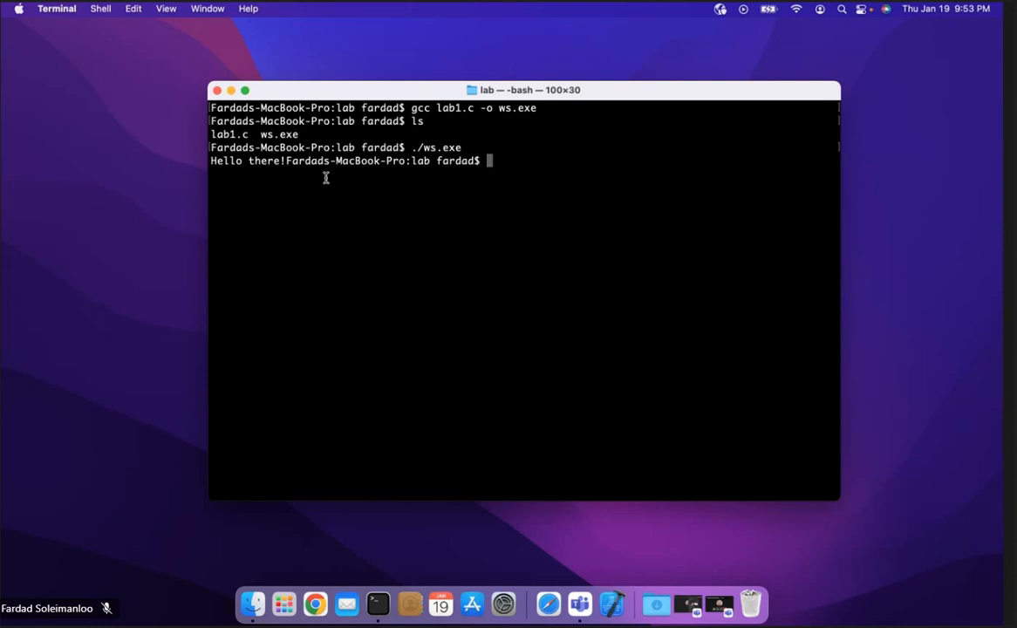
pyautogui.write('nan')
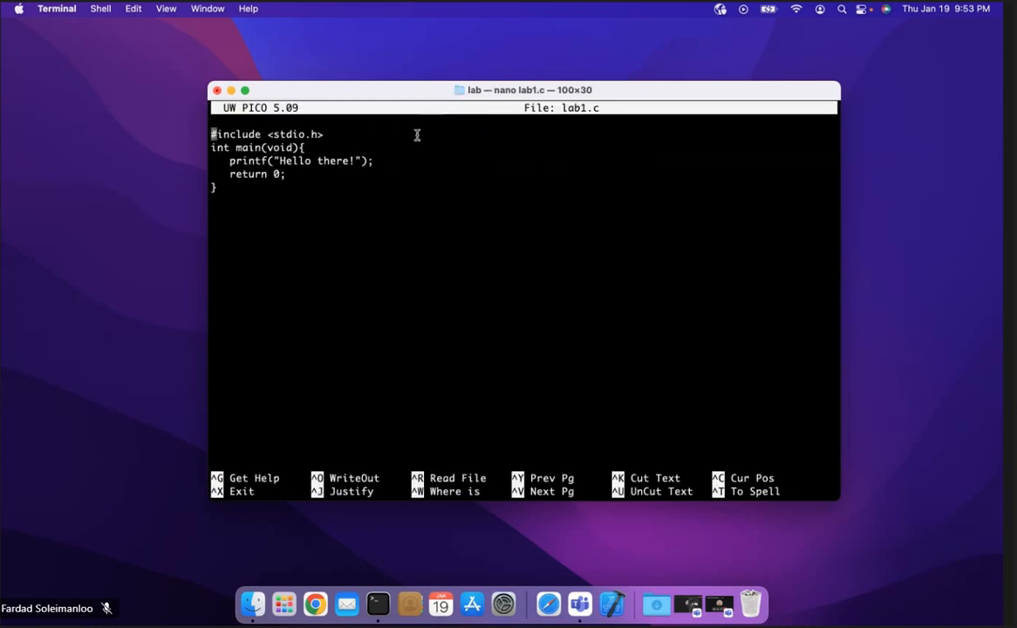
pyautogui.moveTo(395, 164)
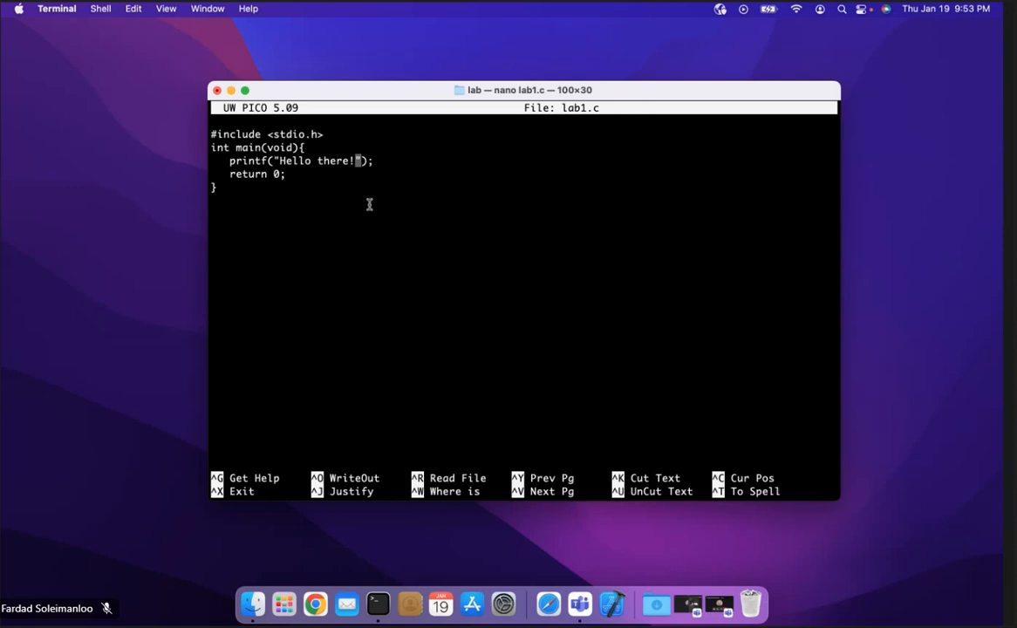
# - Add \n to the printf string in lab1.c and save the file on exit
pyautogui.write('\\n')
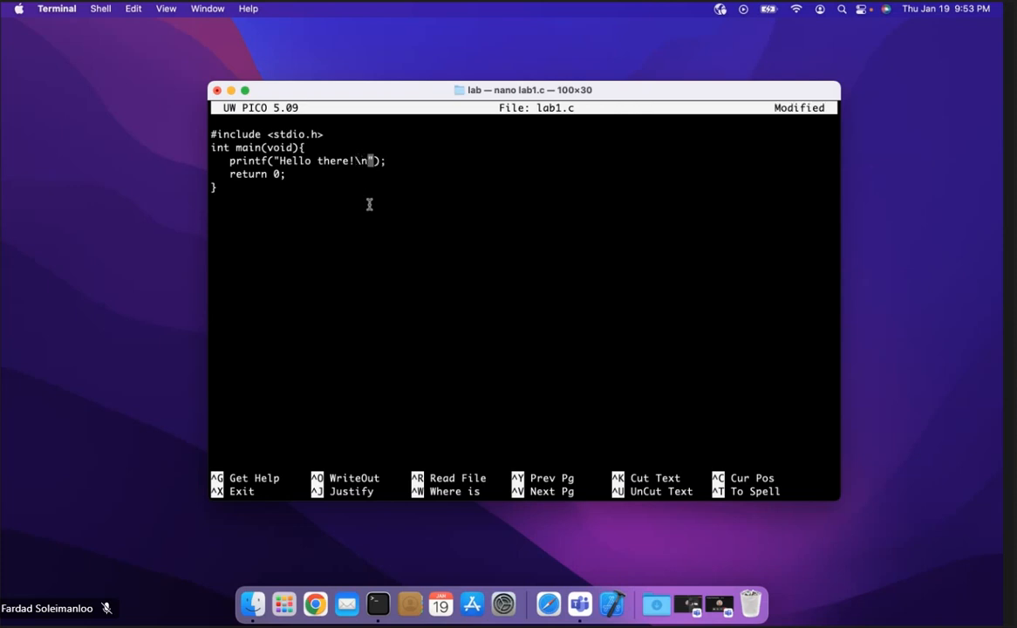
pyautogui.press('ctrl+x')
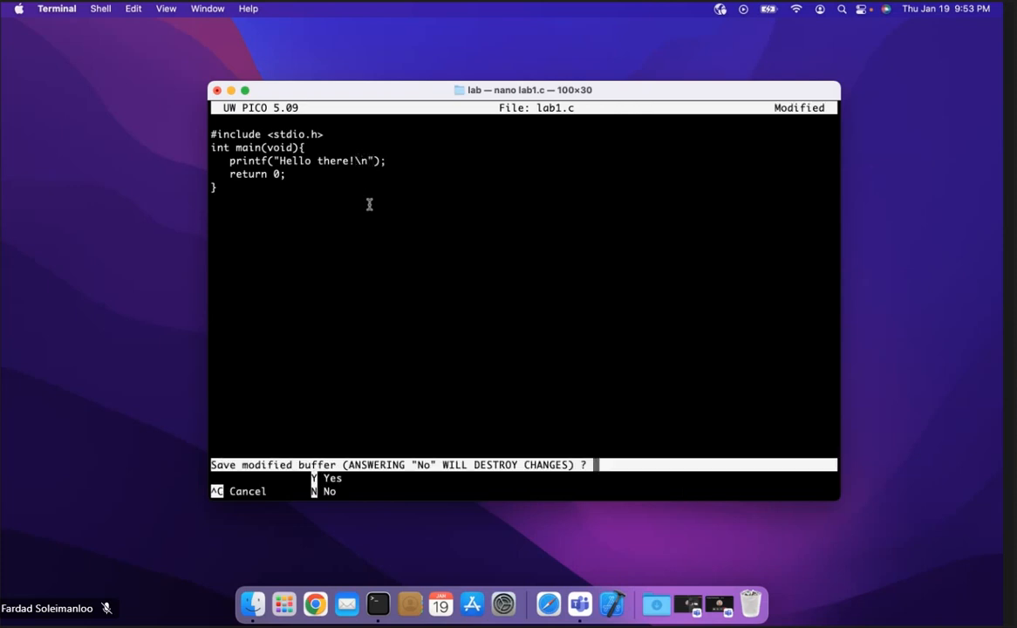
pyautogui.press('y')
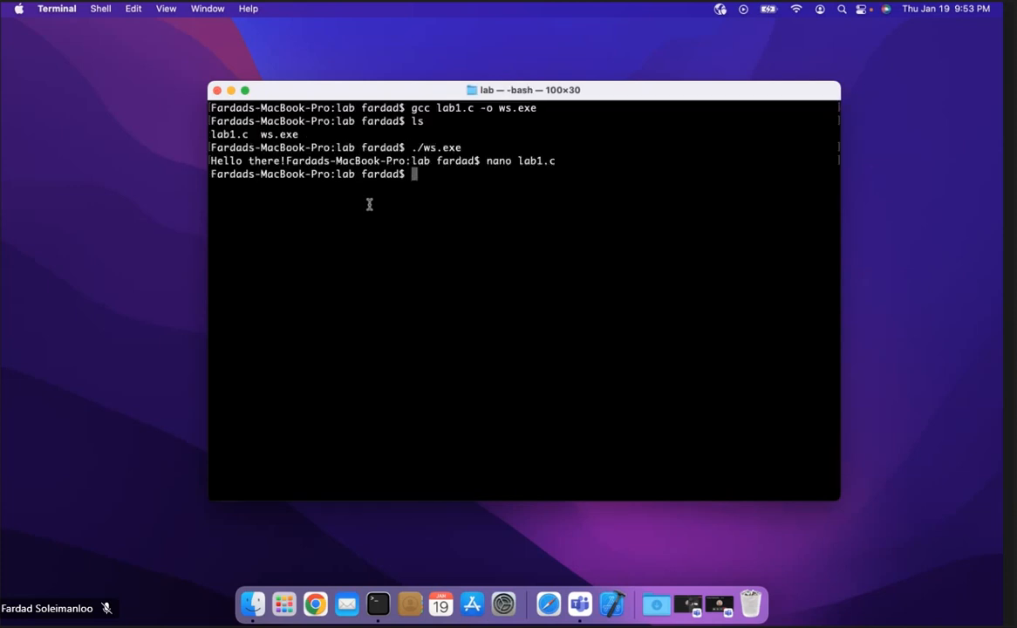
# - Recompile lab1.c into ws.exe with gcc and run it to print 'Hello there!' on its own line
pyautogui.write('nano lab1.c')
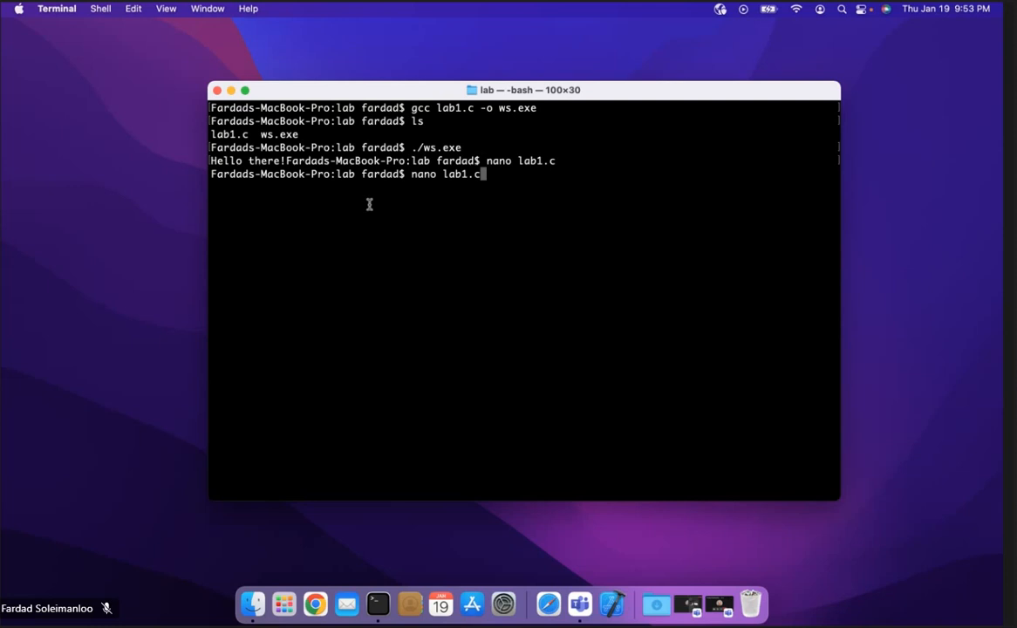
pyautogui.write('gcc lab1.c -o ws.exe')
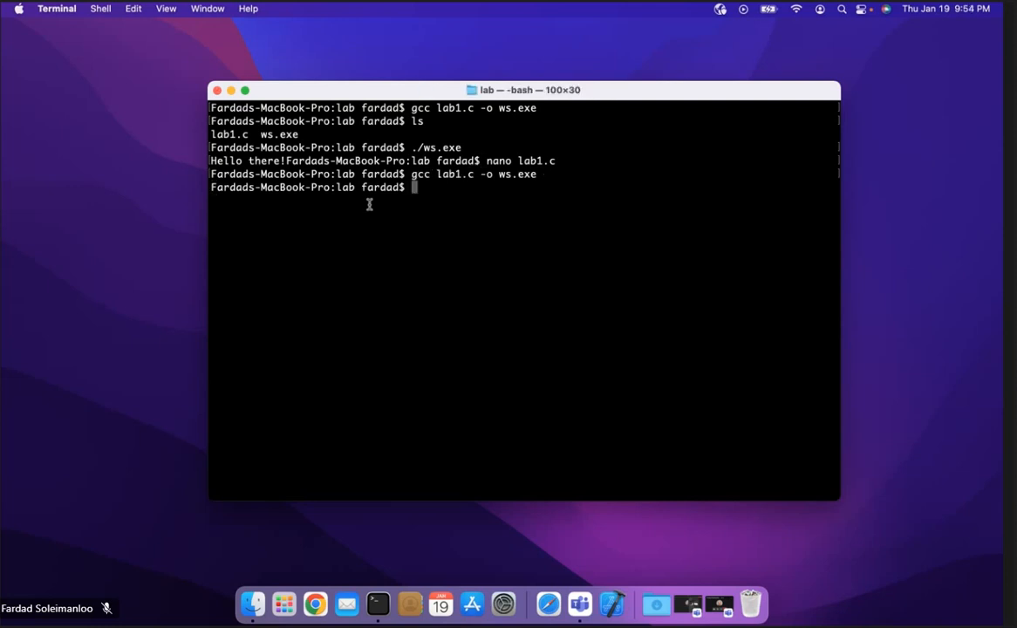
pyautogui.write('./ws.exe')
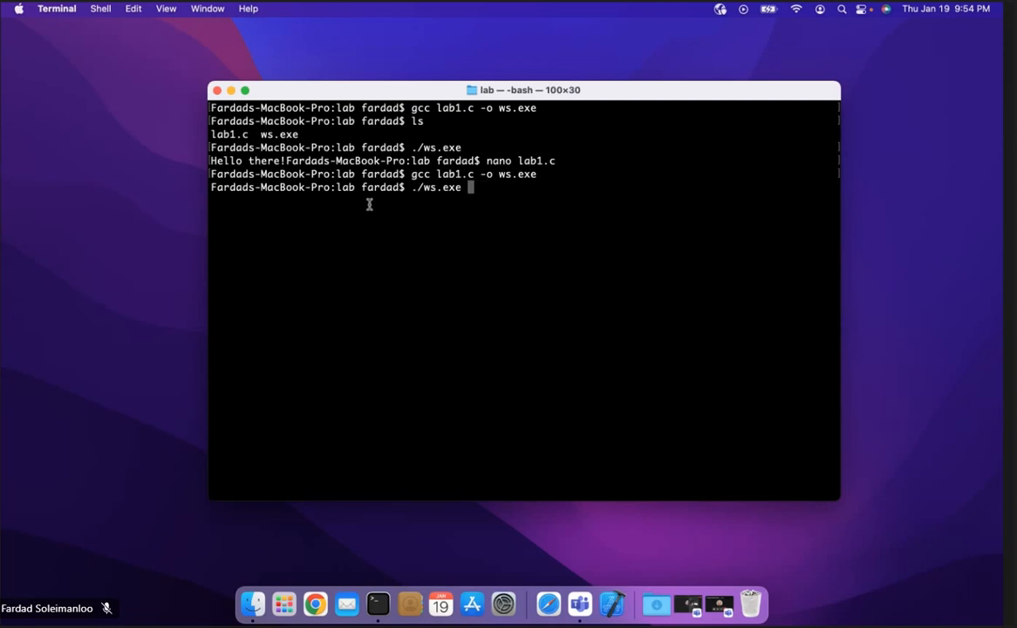
pyautogui.press('Return')
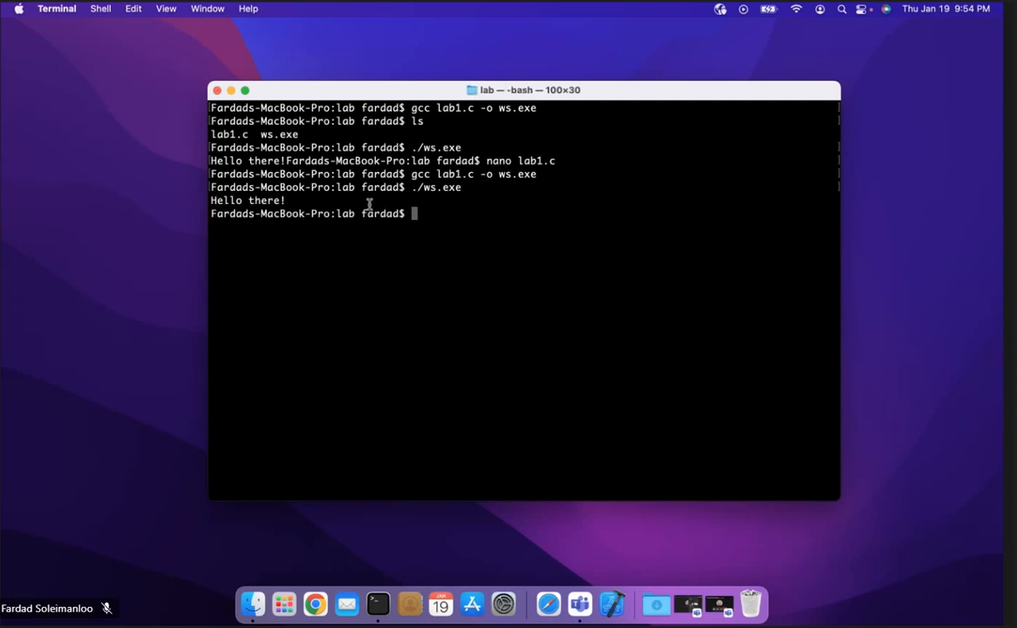